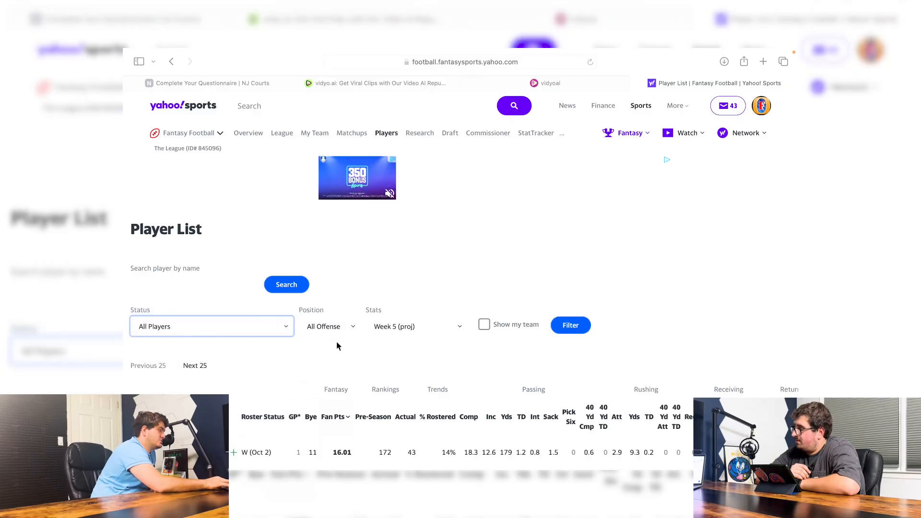
- Choose Season (total) from the Stats period dropdown of the player list
click(416, 327)
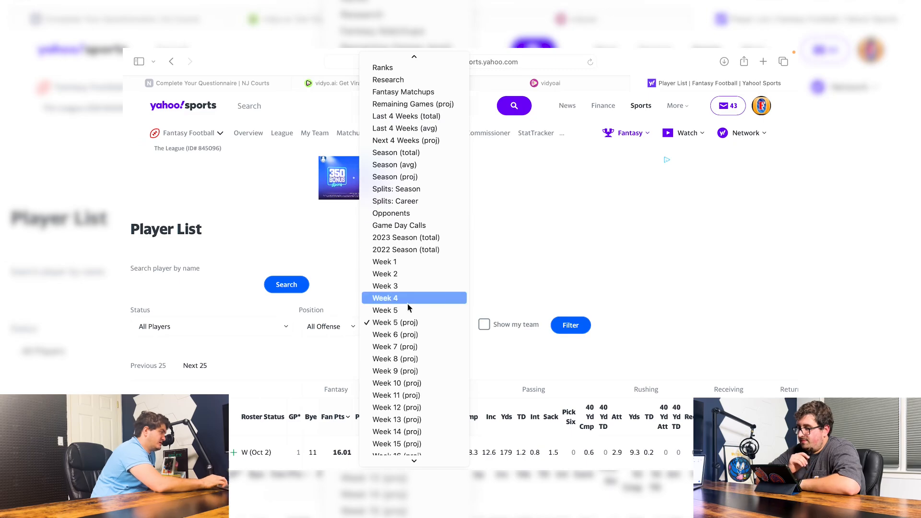
mouse_move(426, 108)
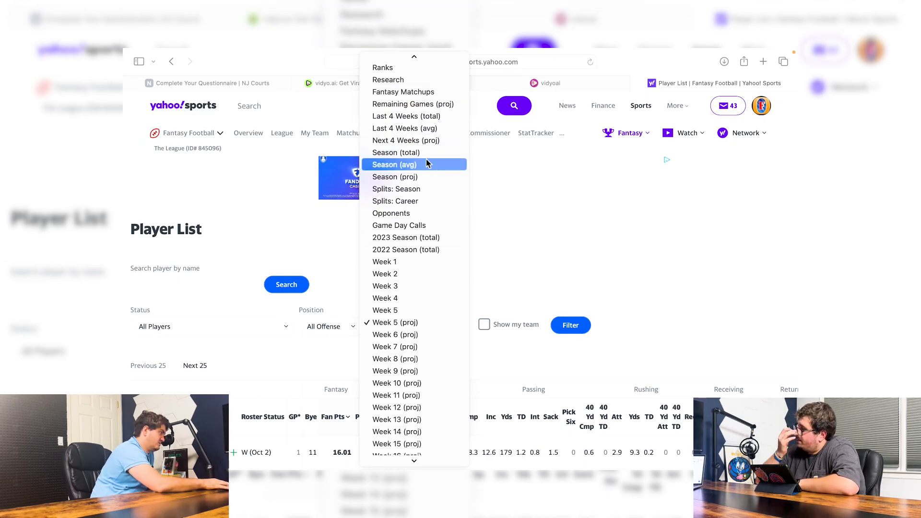
click(396, 152)
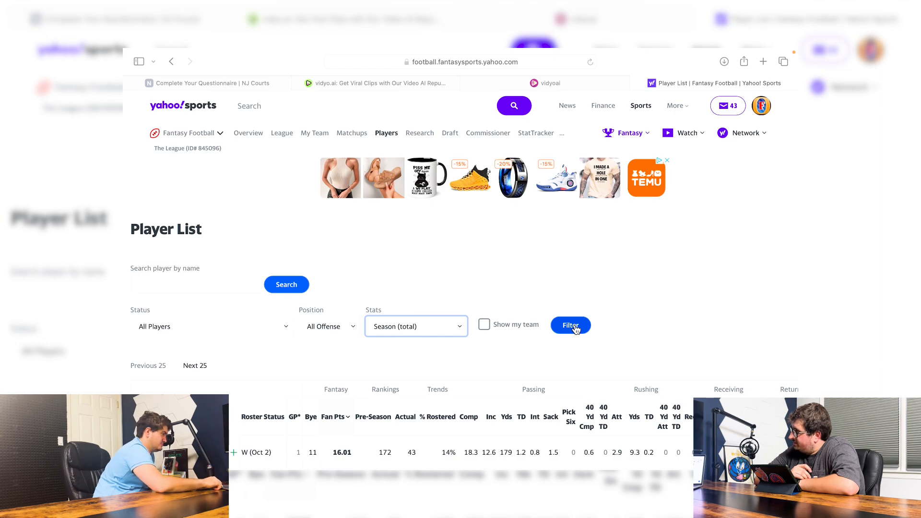
- Apply the filter so players rank by season-total fantasy points, topped by 127.85
click(570, 325)
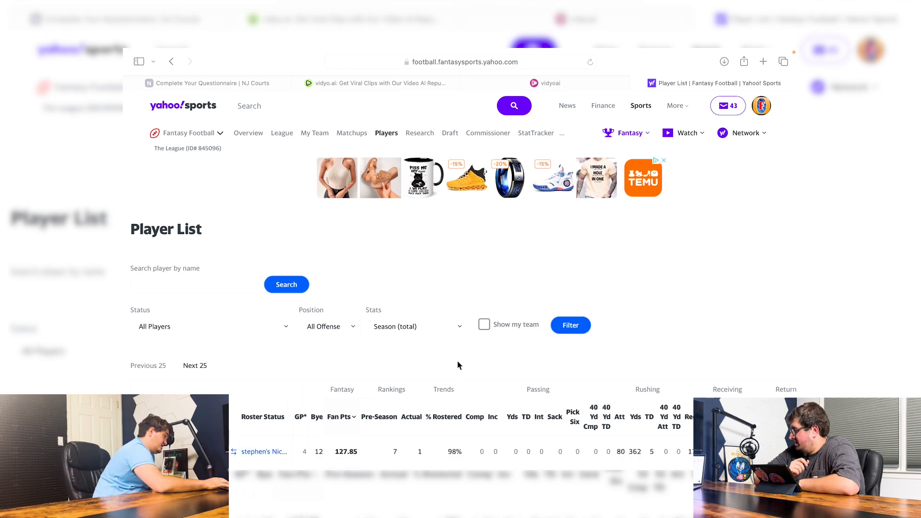
scroll(down, 3)
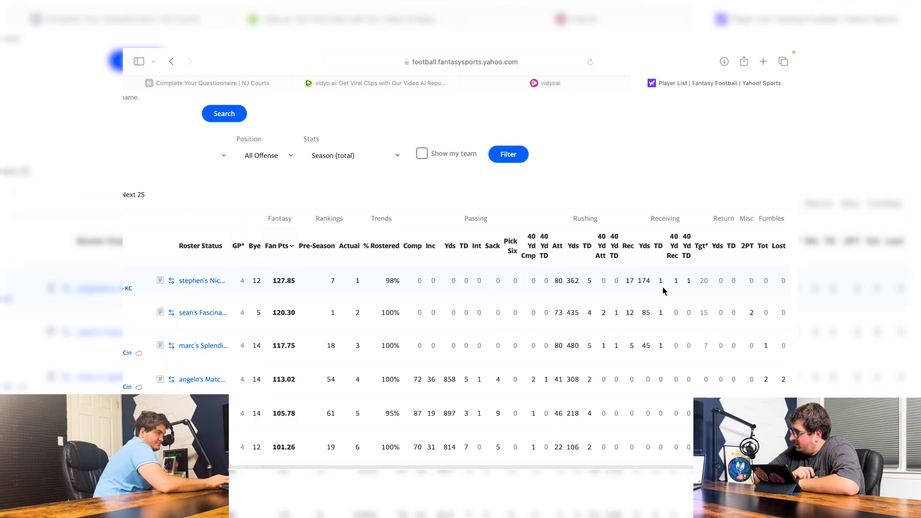
mouse_move(594, 291)
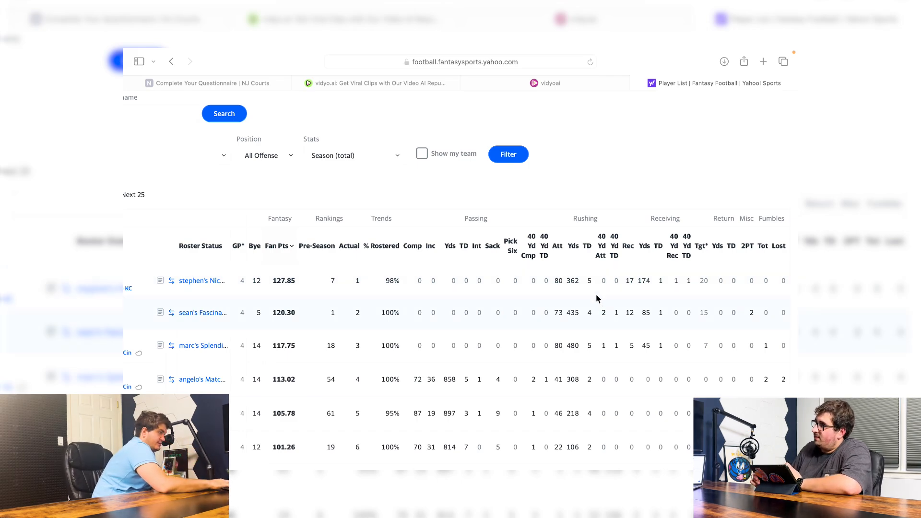
mouse_move(589, 313)
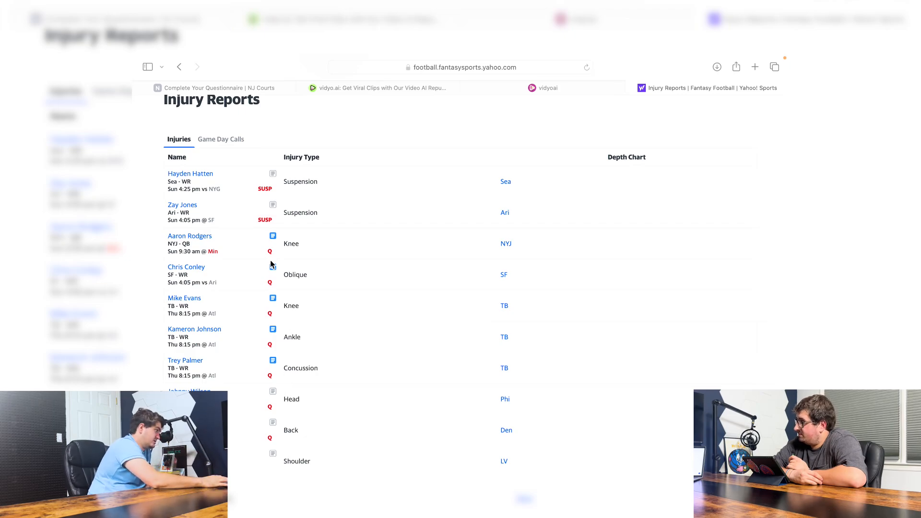
mouse_move(274, 238)
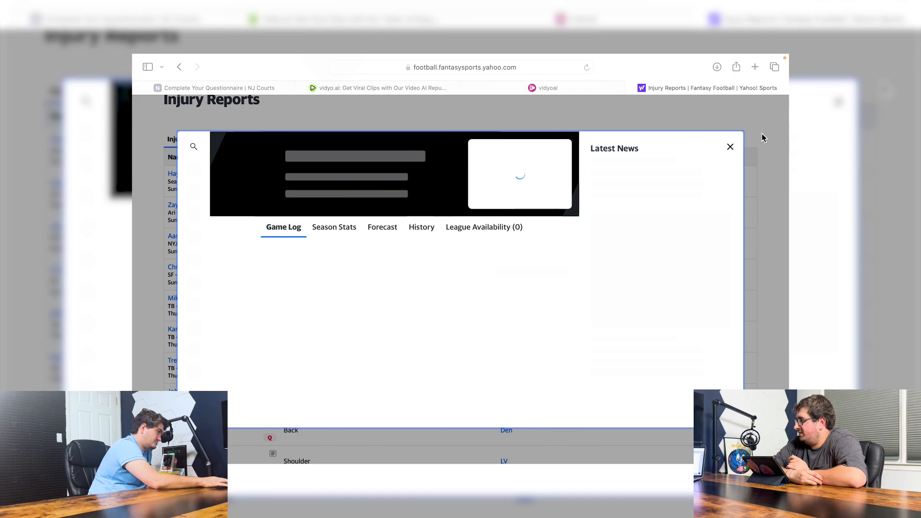
click(730, 147)
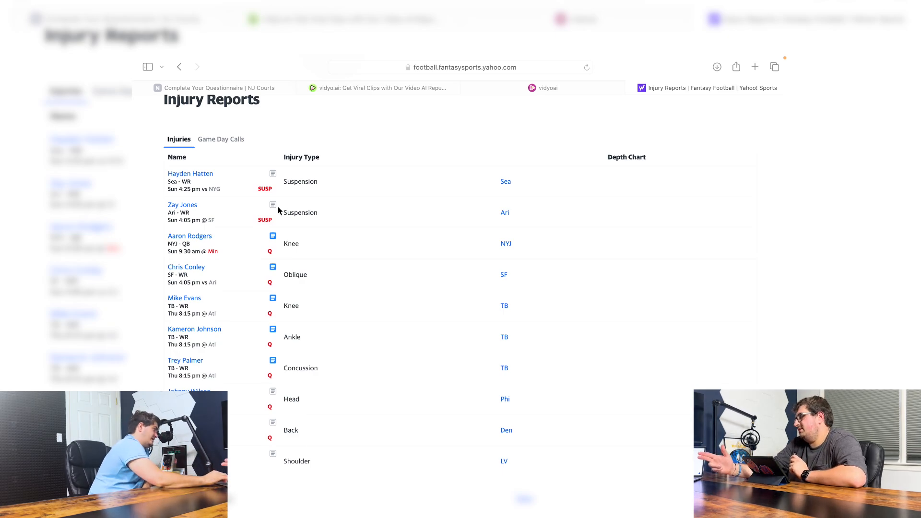
scroll(down, 3)
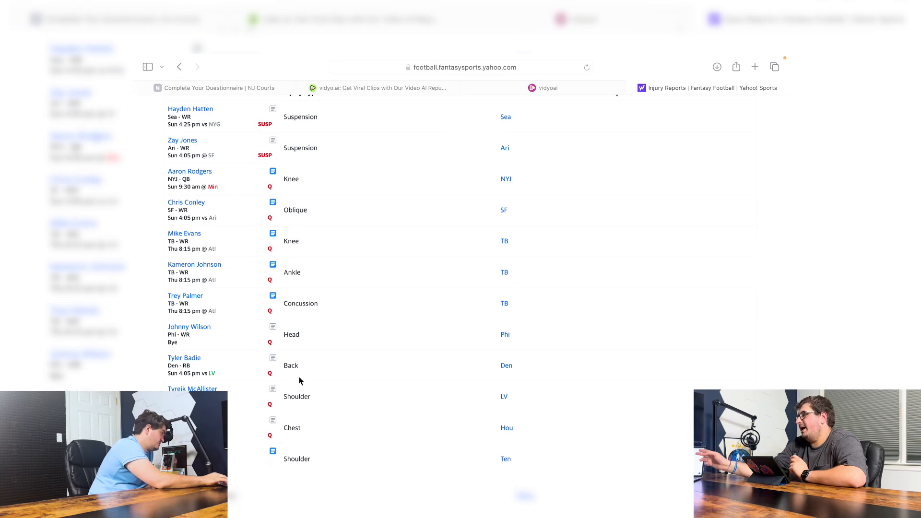
scroll(down, 3)
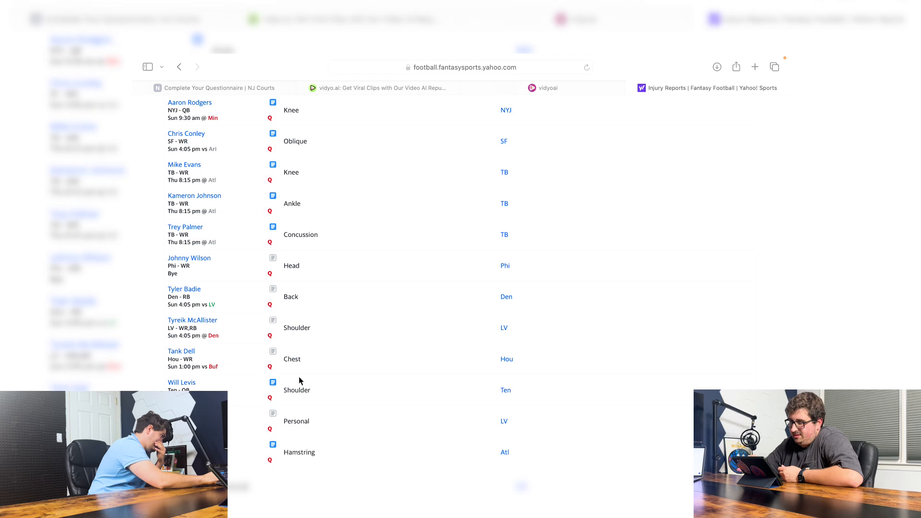
scroll(down, 3)
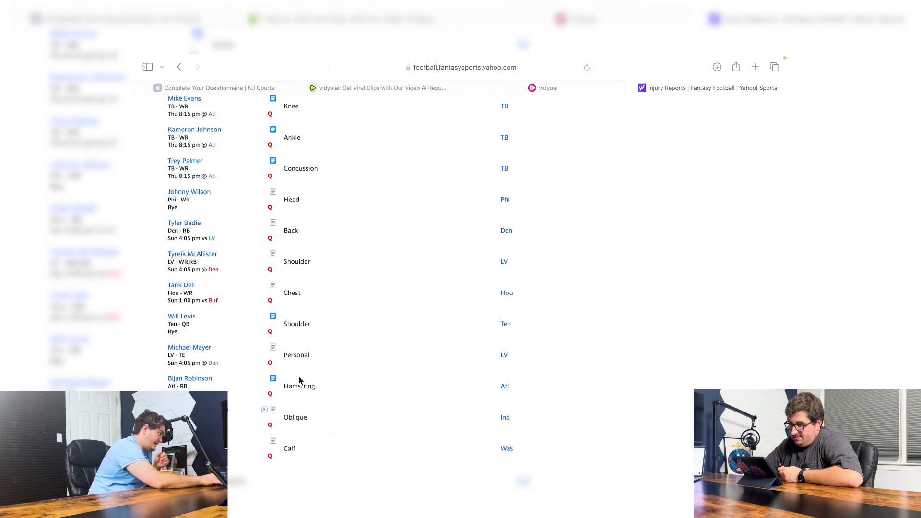
scroll(down, 3)
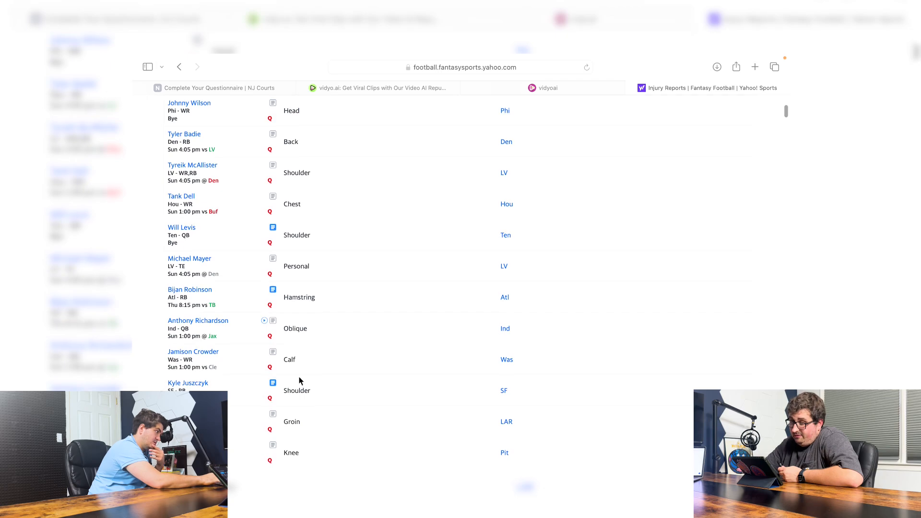
scroll(down, 3)
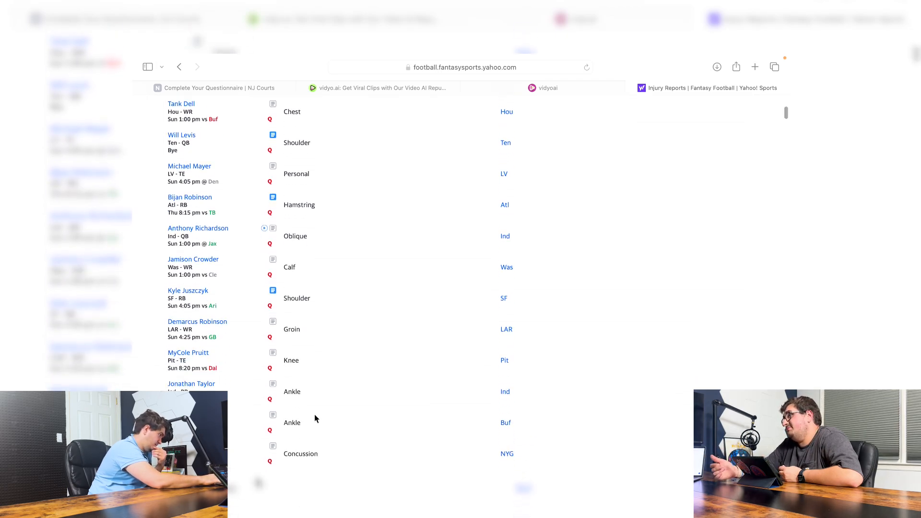
scroll(down, 3)
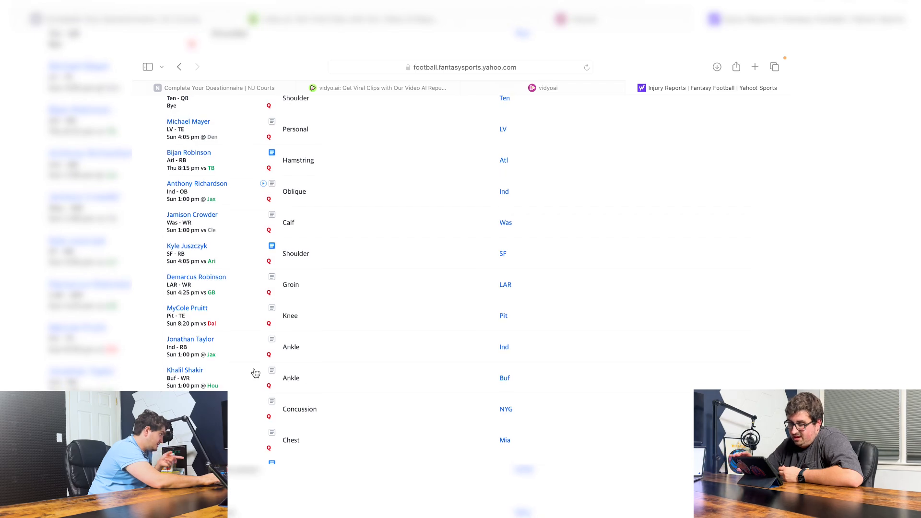
scroll(down, 3)
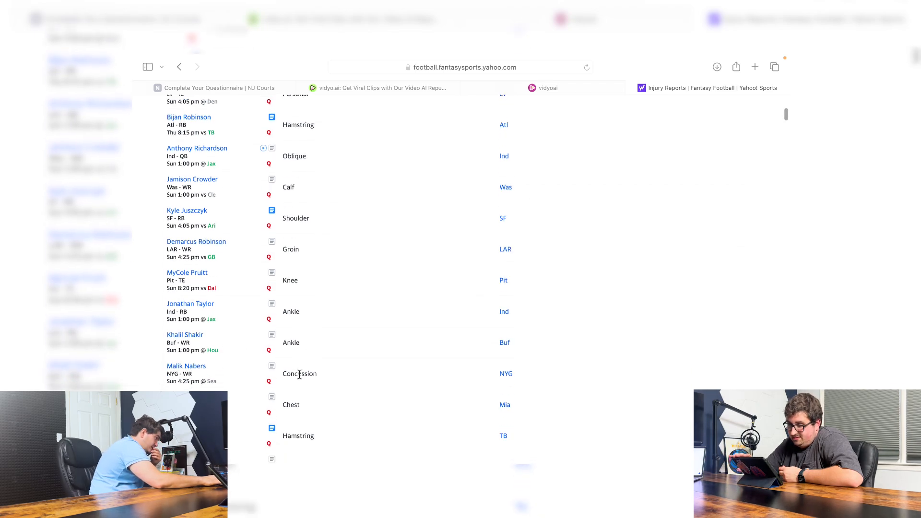
scroll(down, 3)
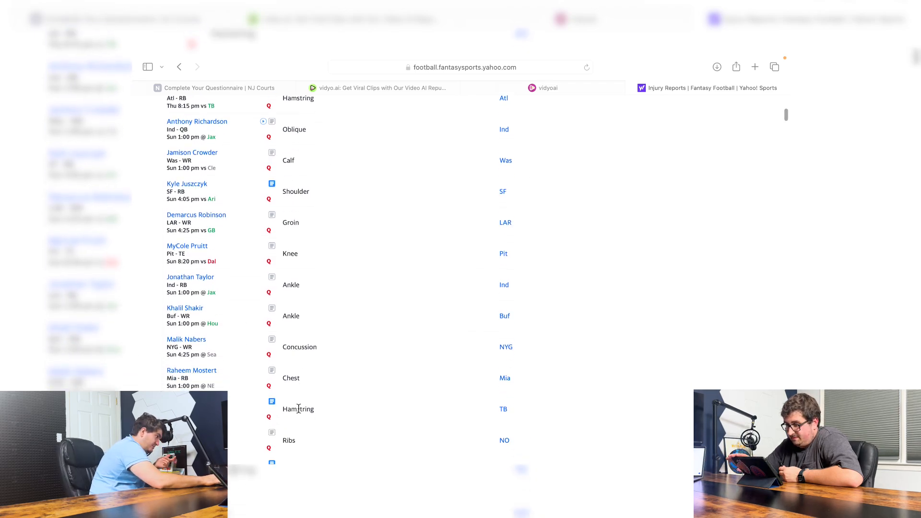
scroll(down, 3)
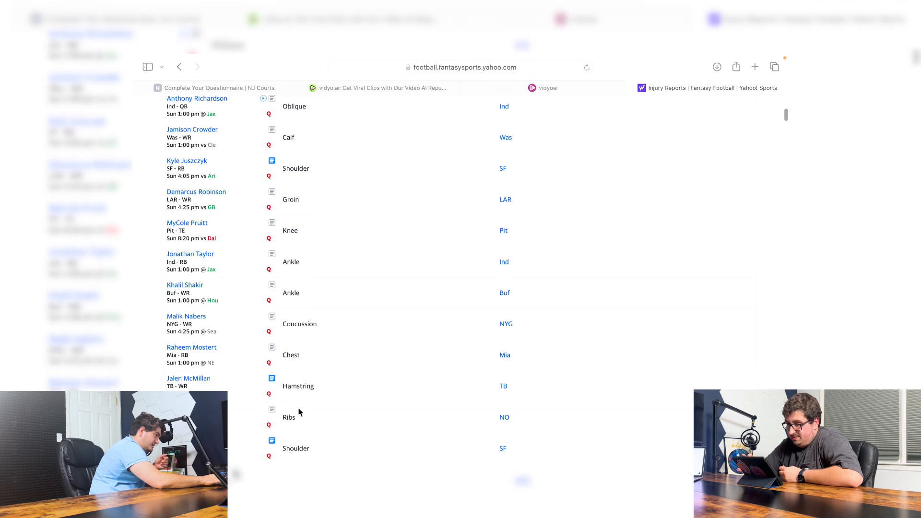
scroll(down, 3)
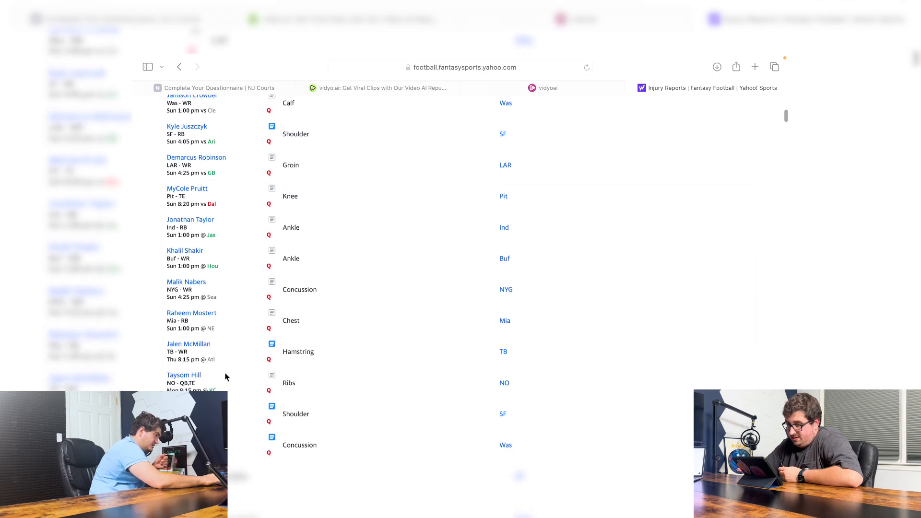
mouse_move(380, 387)
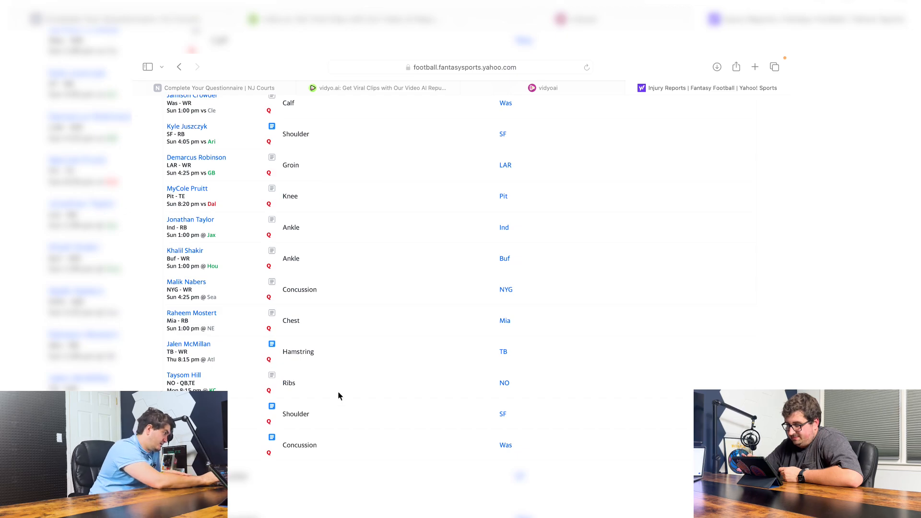
scroll(down, 3)
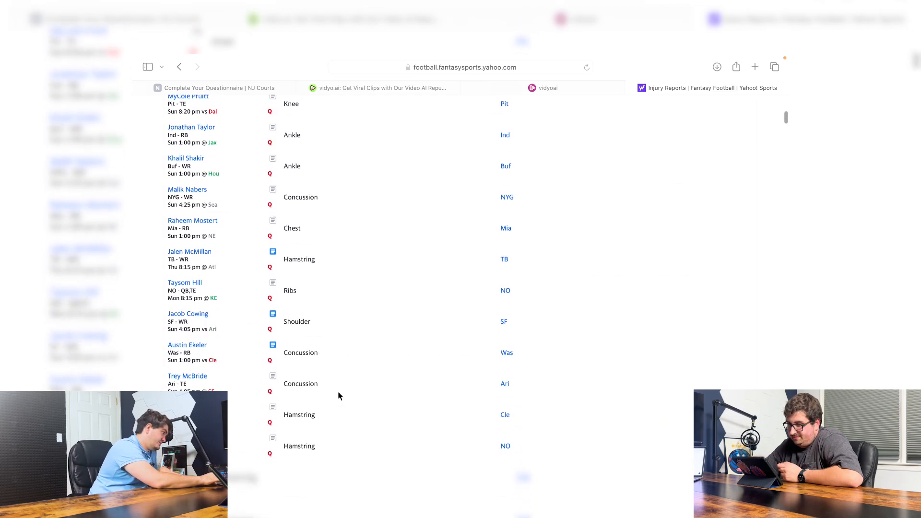
scroll(down, 3)
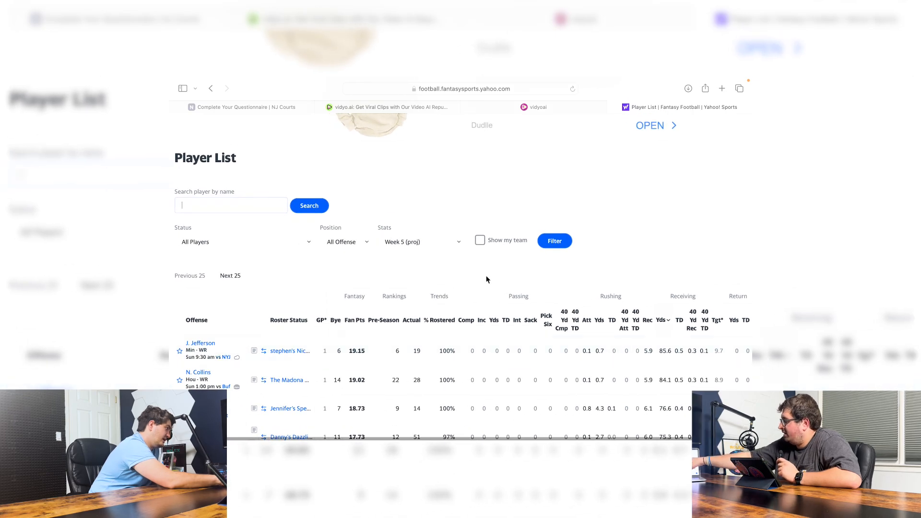
- Expand the Stats dropdown, currently set to Week 5 (proj)
click(422, 241)
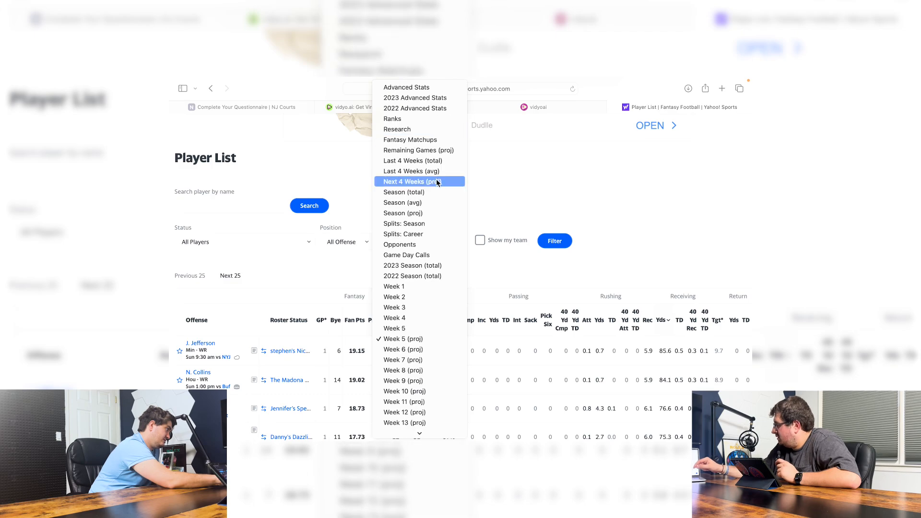
mouse_move(415, 192)
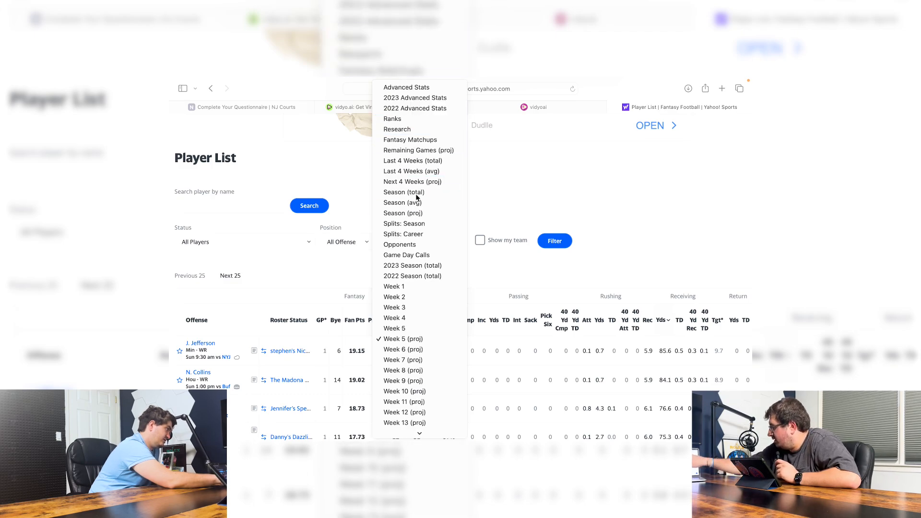
- Show season-total stats sorted by receiving yards, N. Collins on top, and browse the receivers
click(404, 192)
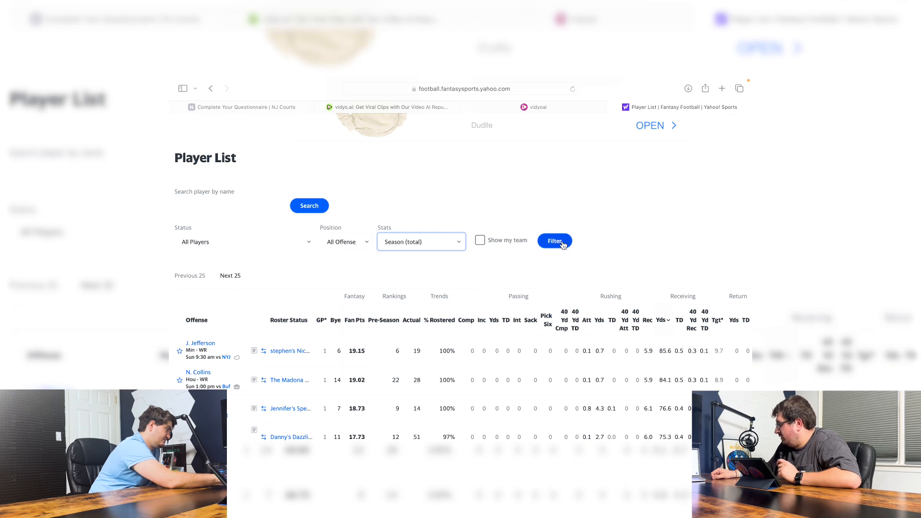
click(554, 241)
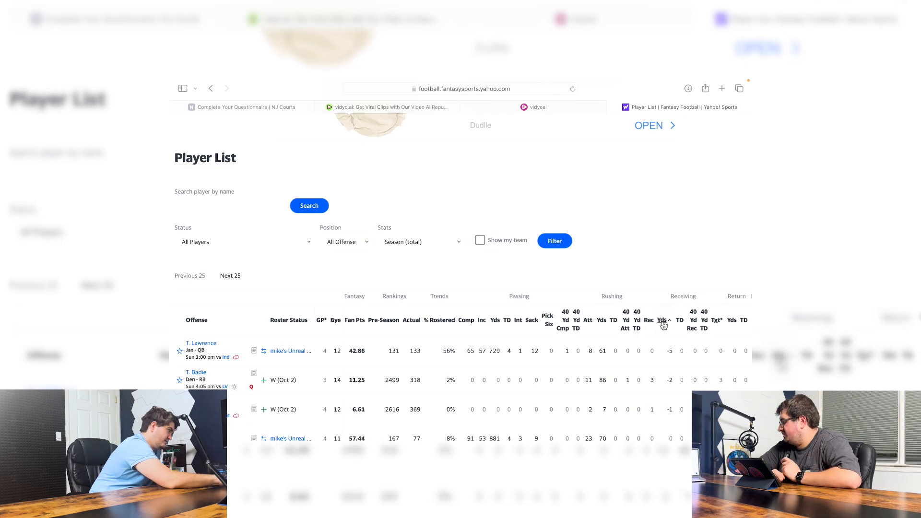
click(662, 320)
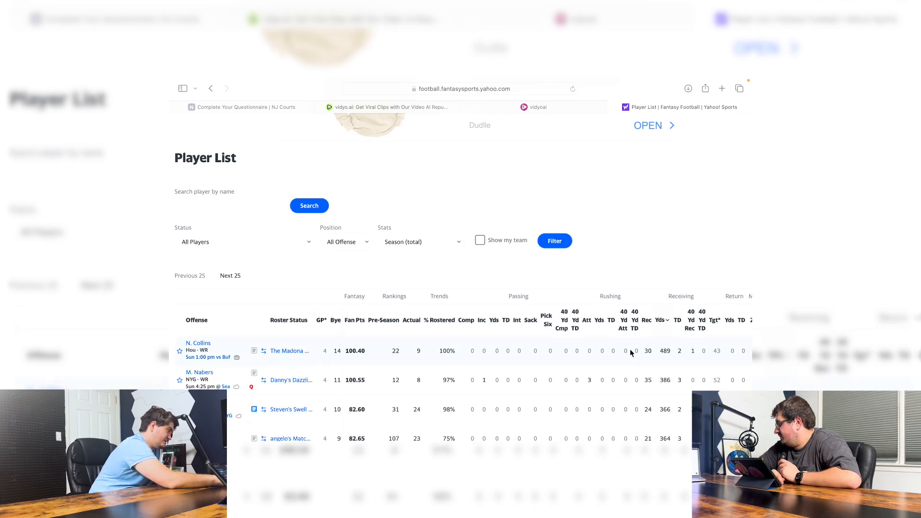
scroll(down, 3)
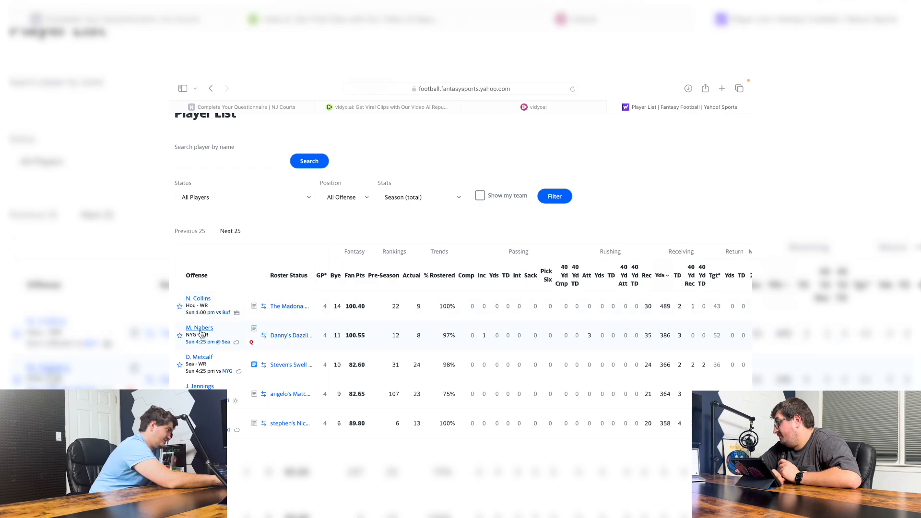
scroll(down, 3)
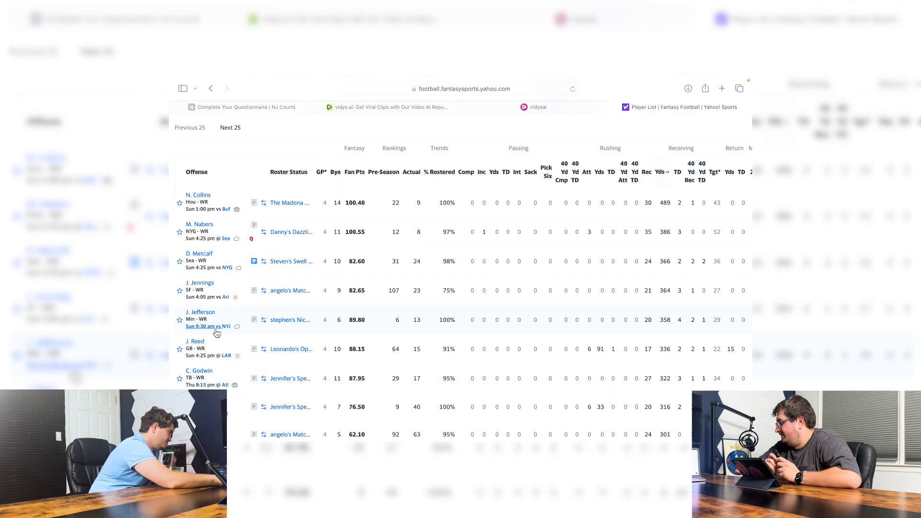
mouse_move(284, 340)
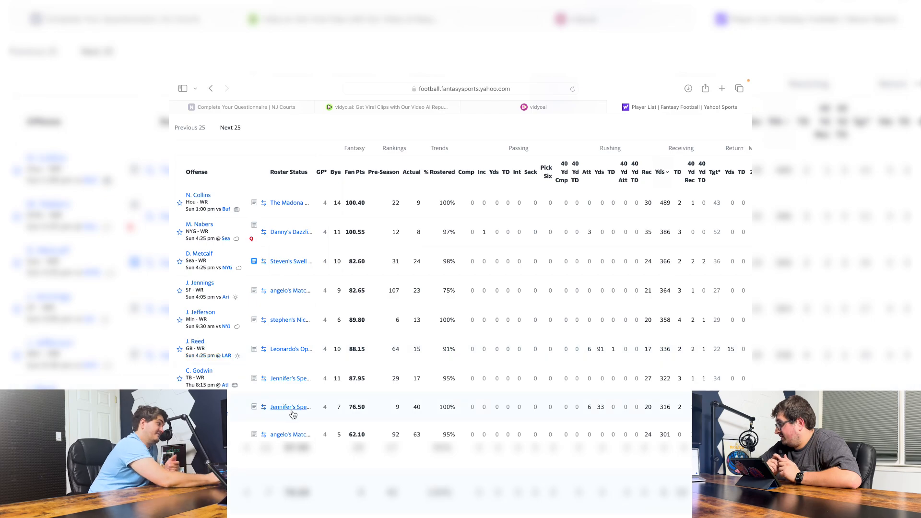
mouse_move(292, 407)
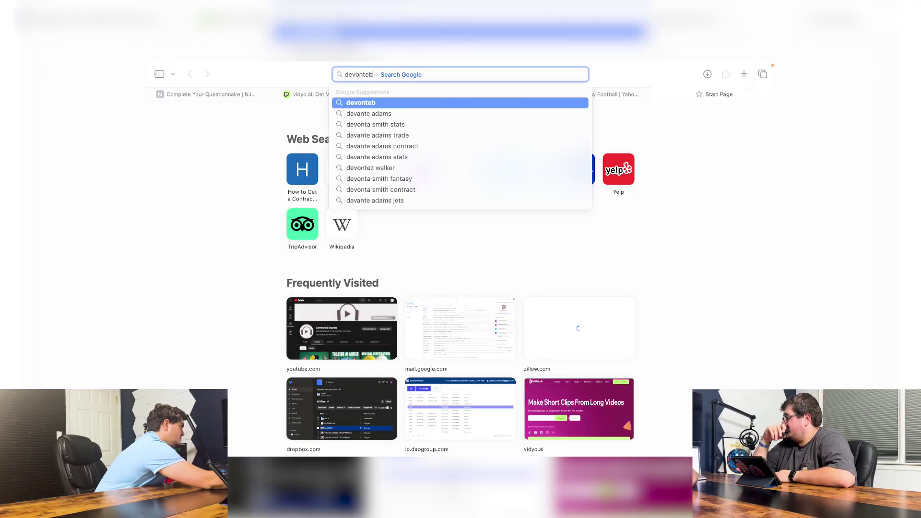
- Search Google for Davante Adams salary and review his Spotrac contract page
text(devonte adams salary)
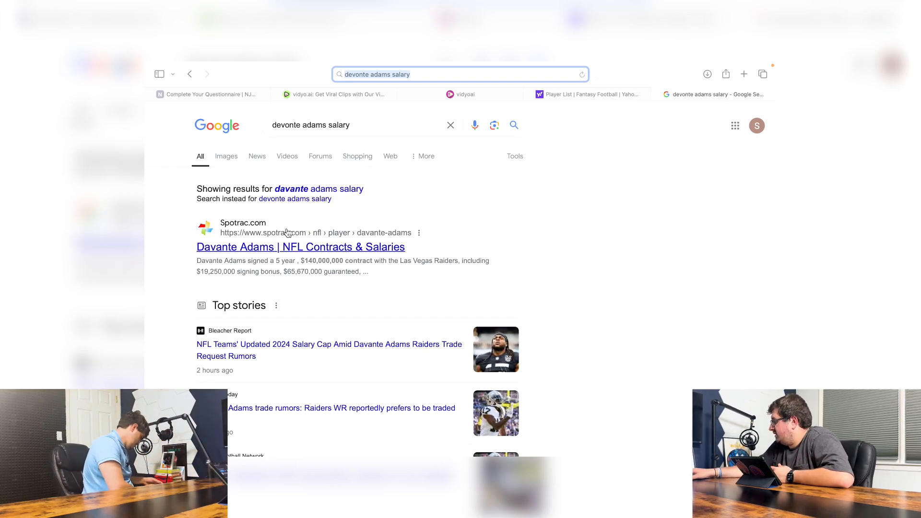
click(300, 246)
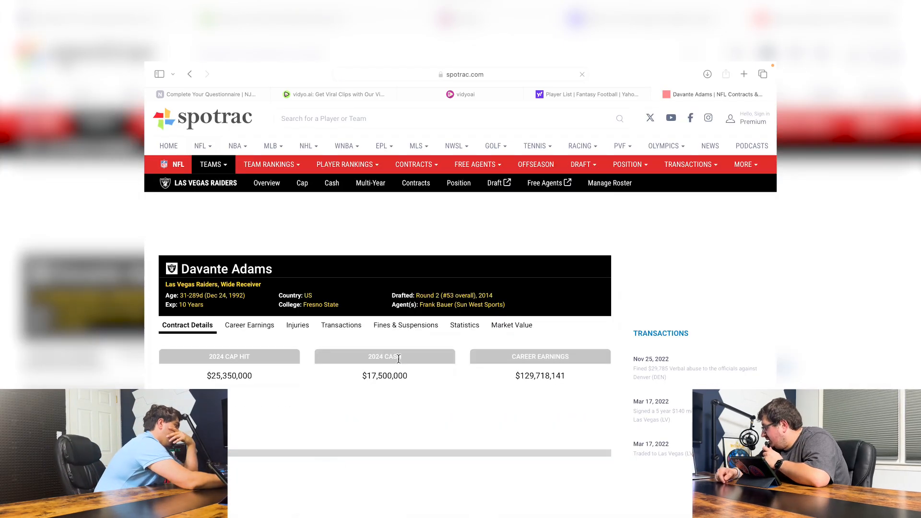
scroll(down, 3)
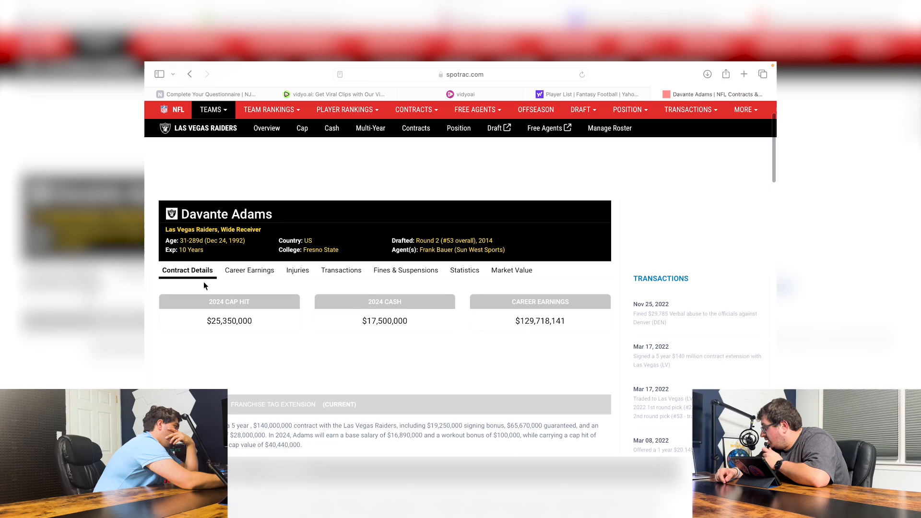
scroll(down, 3)
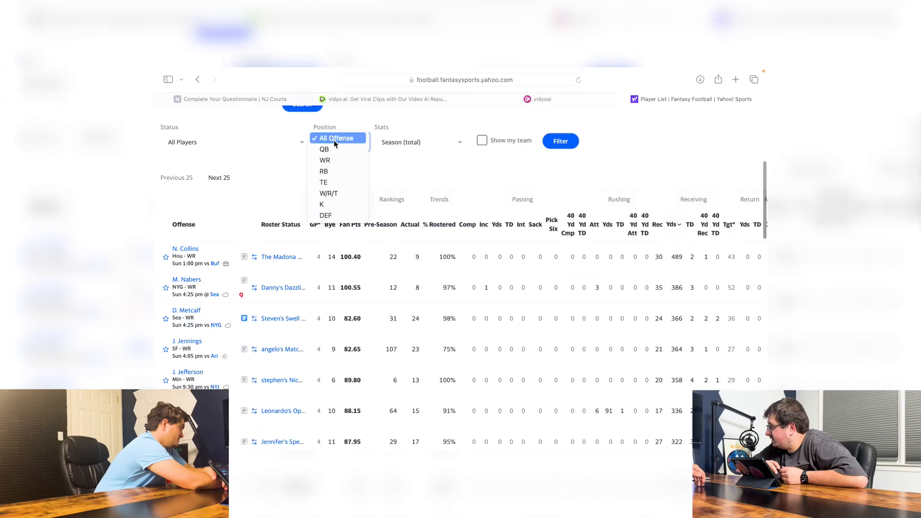
- Filter the player list to QB and look through the quarterbacks' season totals
click(322, 149)
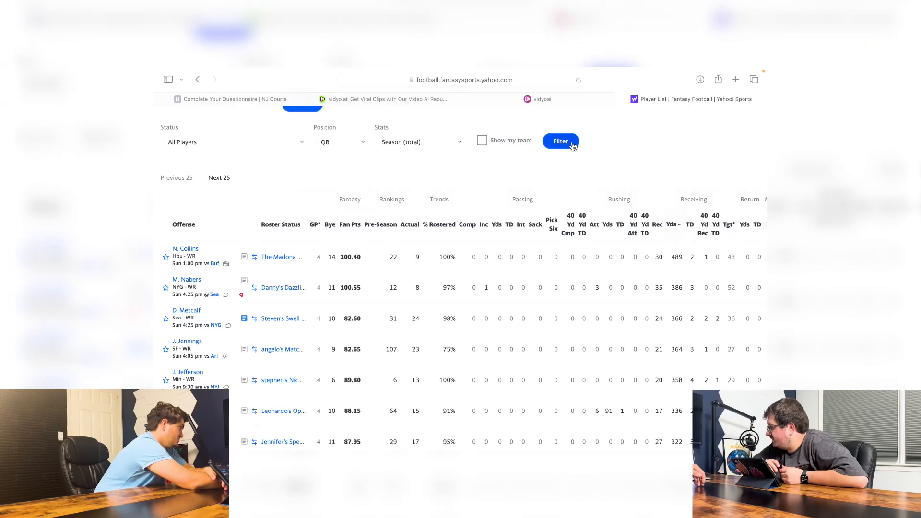
click(560, 141)
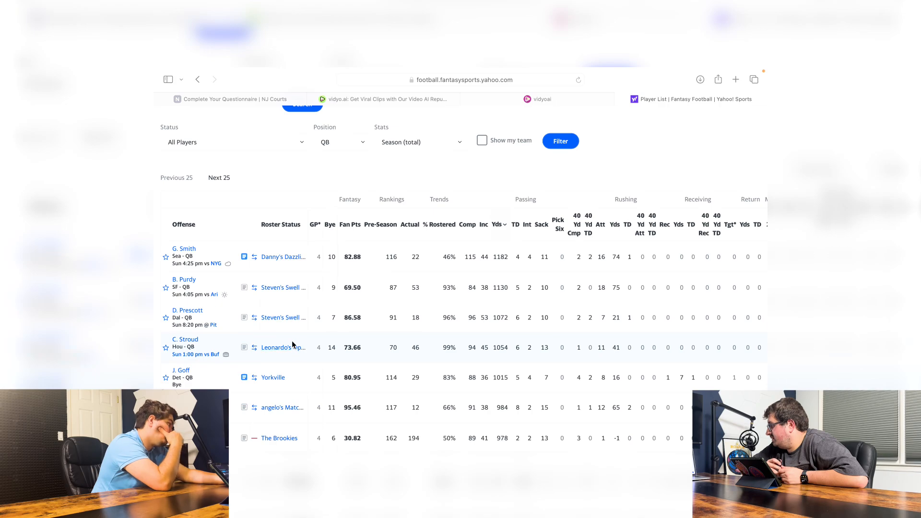
scroll(down, 3)
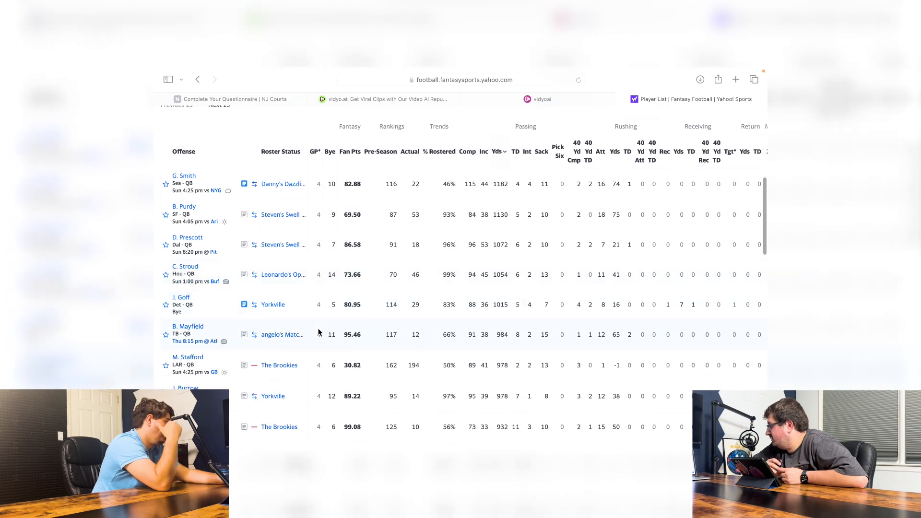
scroll(down, 3)
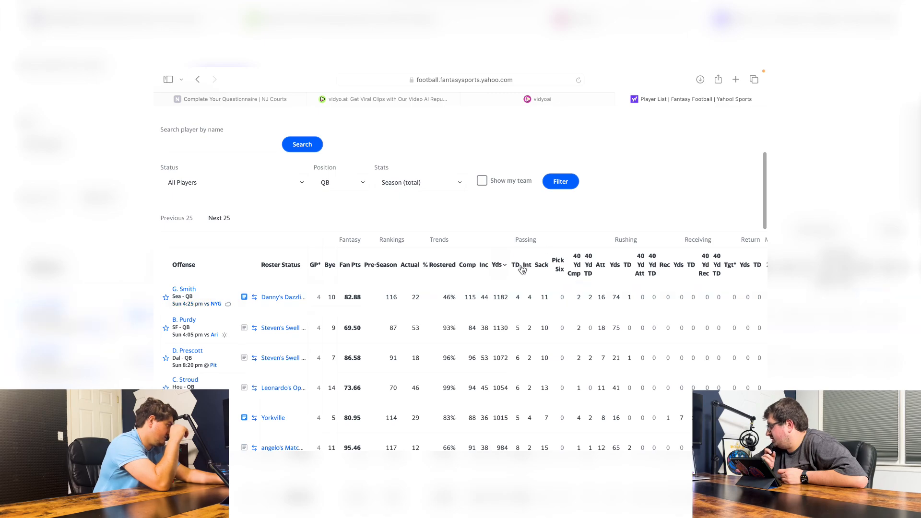
- Sort quarterbacks by sacks taken descending, with D. Watson leading at 19
click(515, 265)
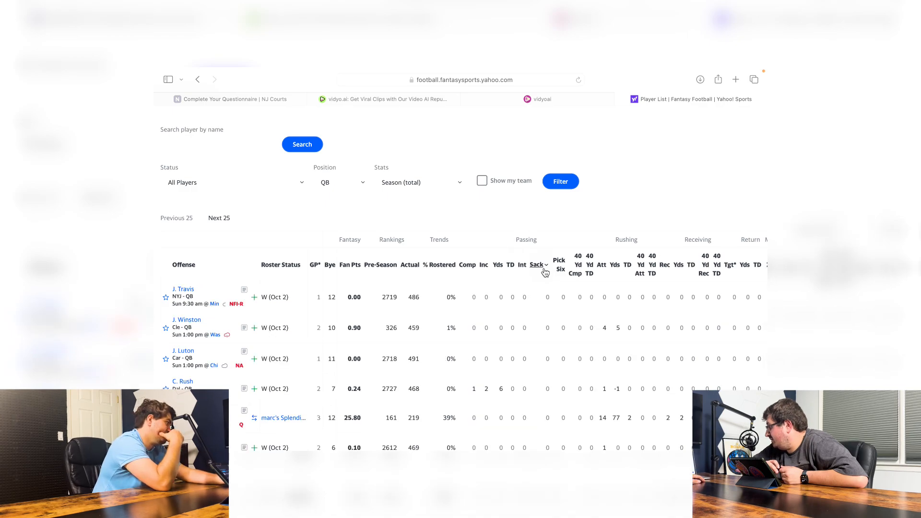
click(537, 265)
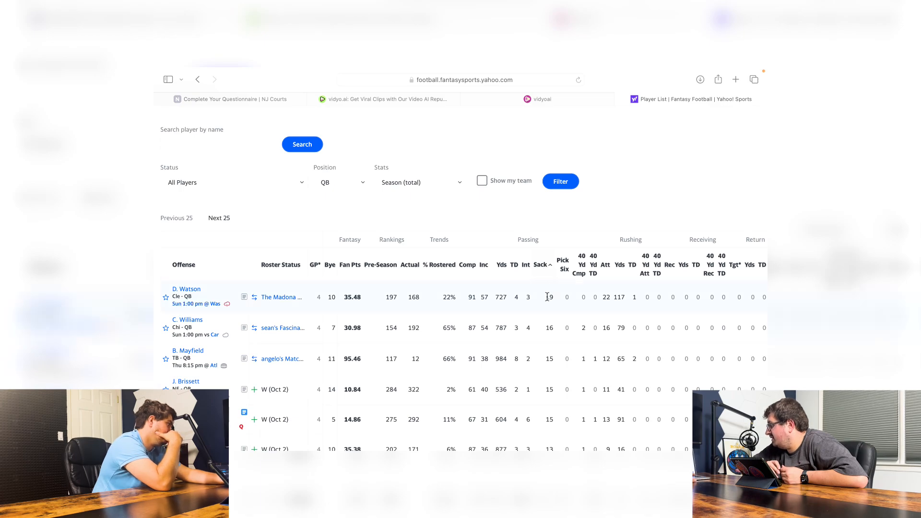
mouse_move(556, 305)
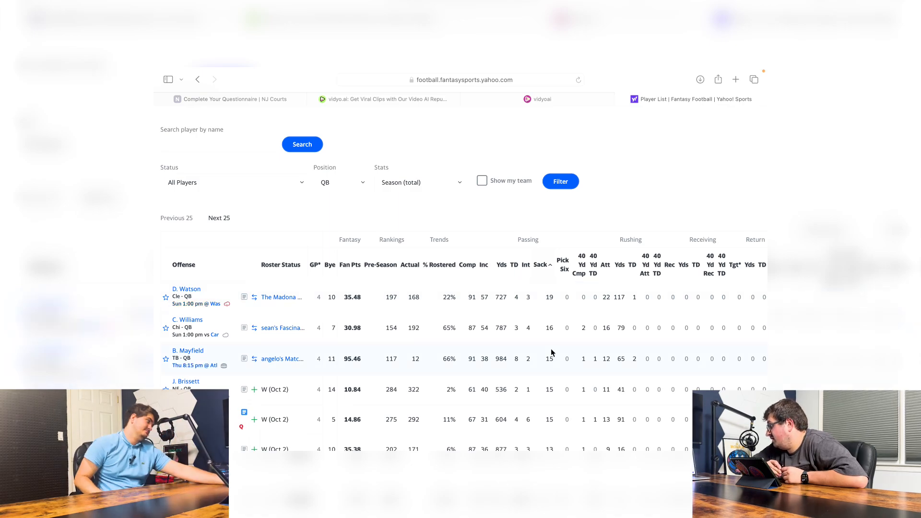
scroll(down, 3)
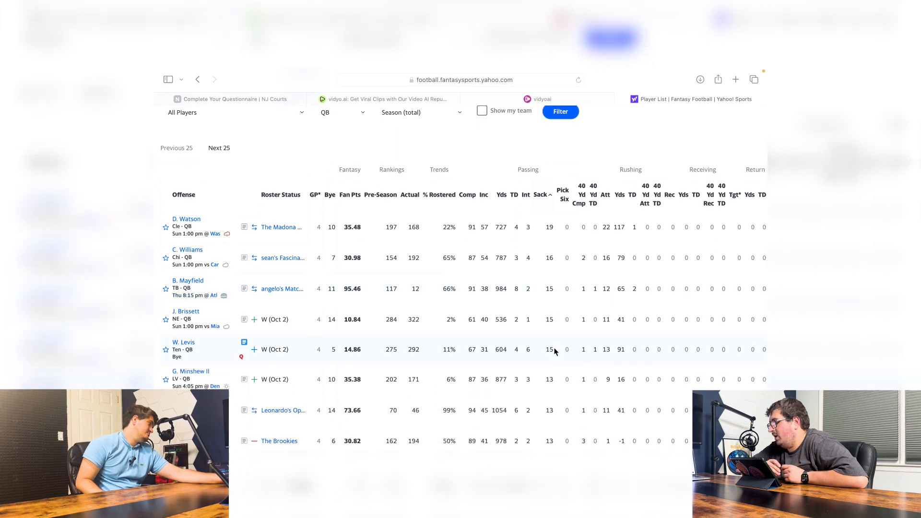
scroll(down, 3)
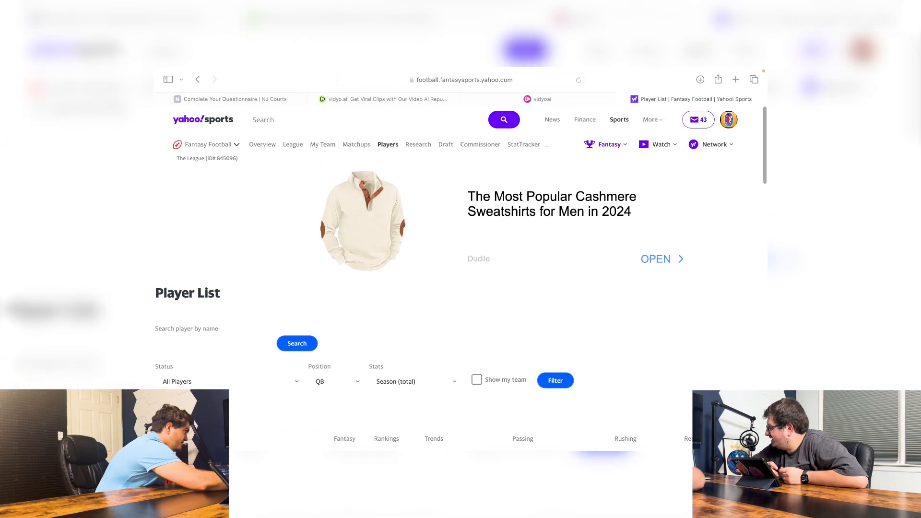
- In a new tab, search Google for 'nfl standings' to show the current NFL standings
click(736, 91)
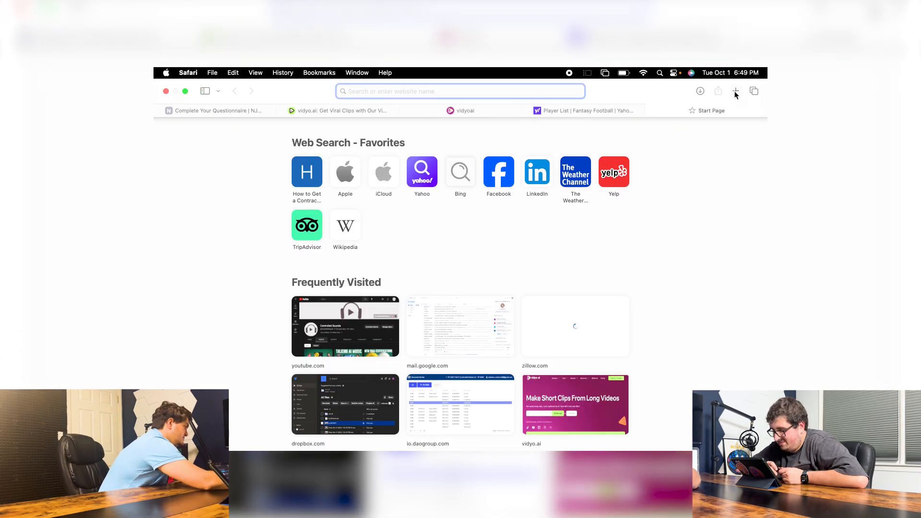
text(nfl stan)
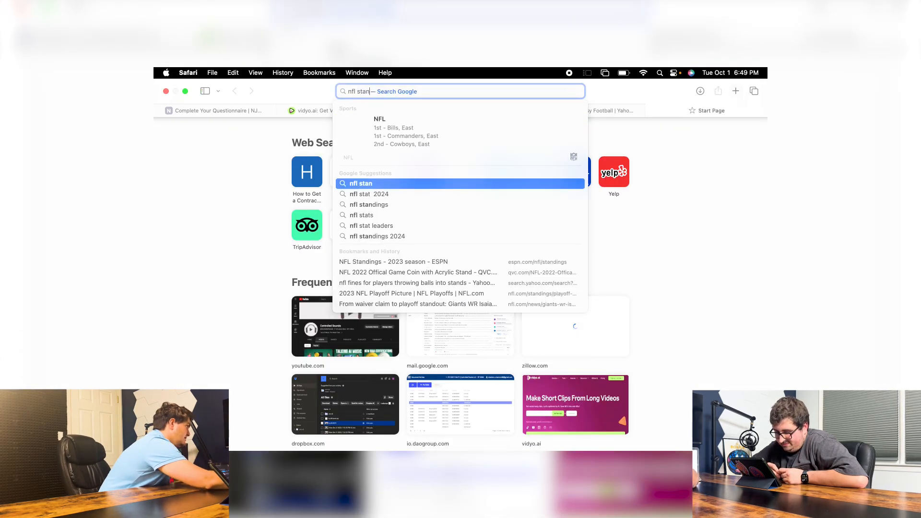
click(368, 204)
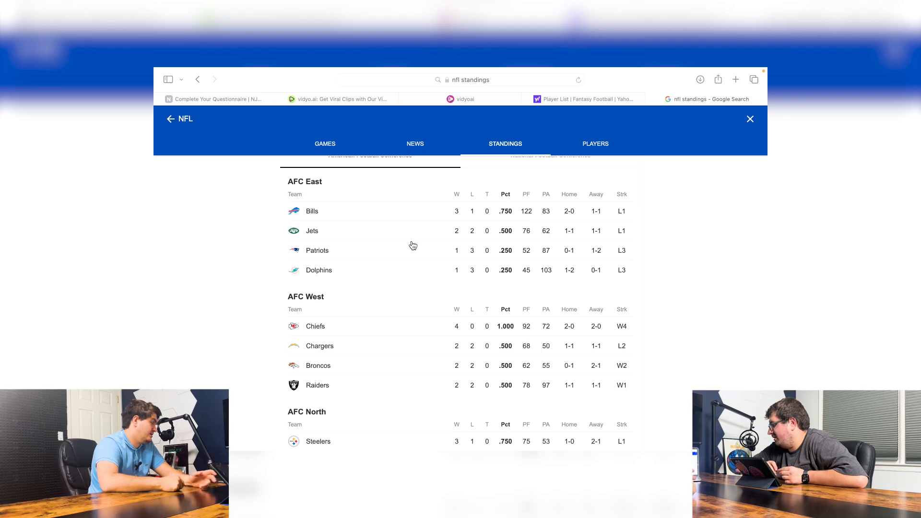
scroll(down, 3)
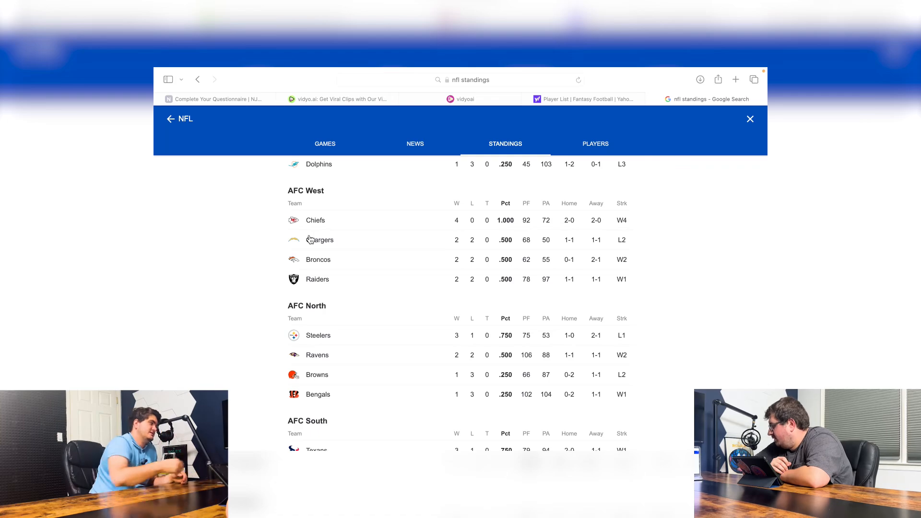
mouse_move(337, 255)
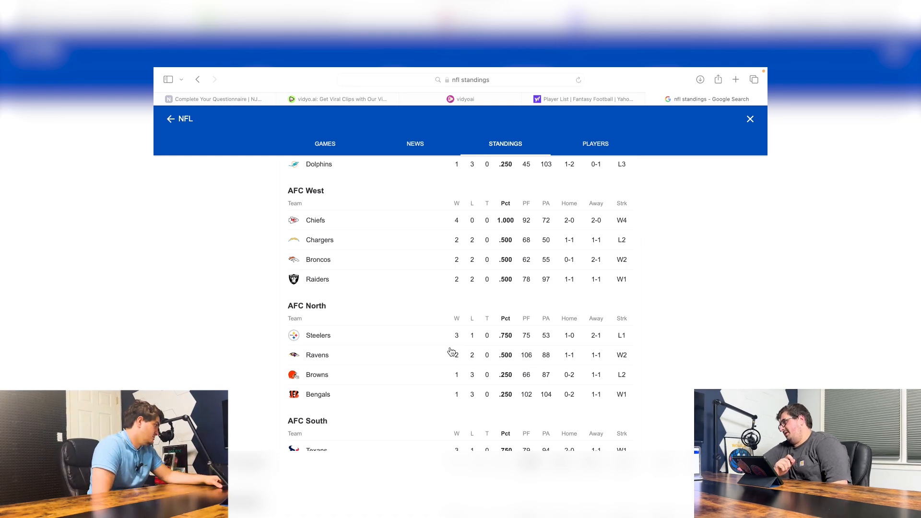
mouse_move(324, 345)
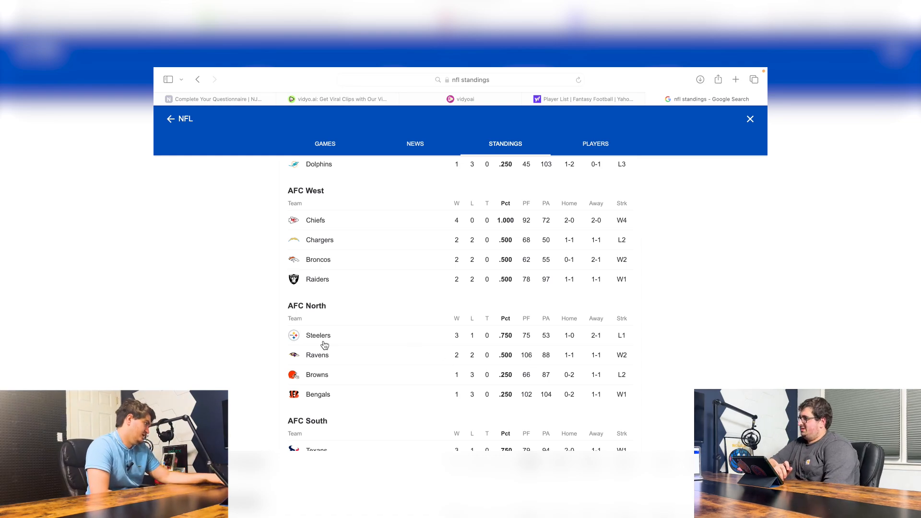
scroll(down, 3)
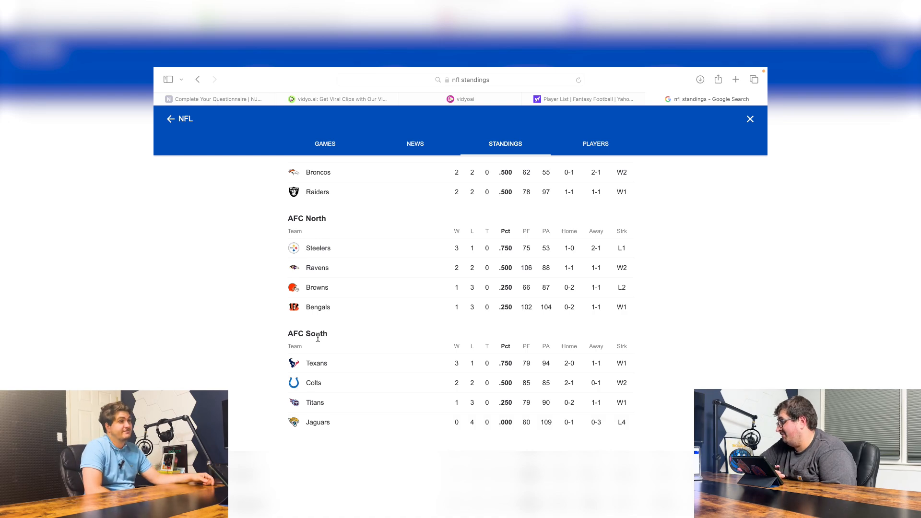
mouse_move(380, 361)
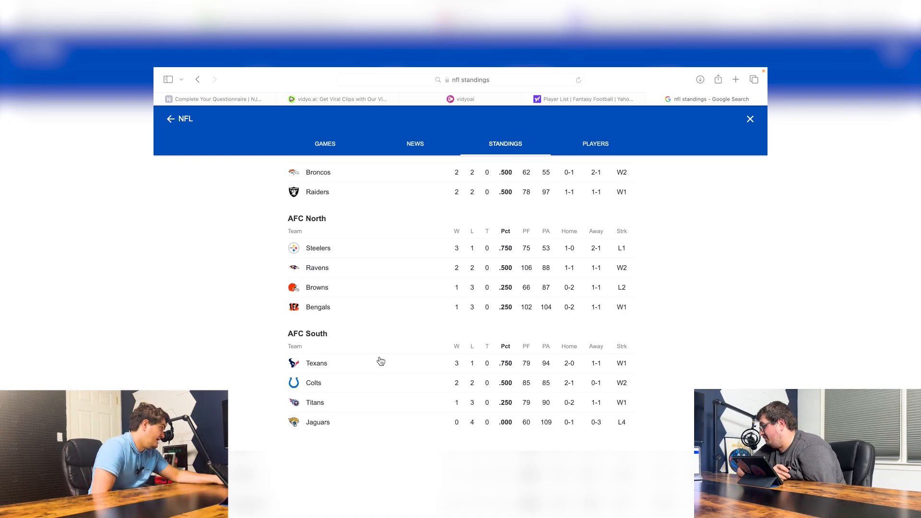
scroll(up, 3)
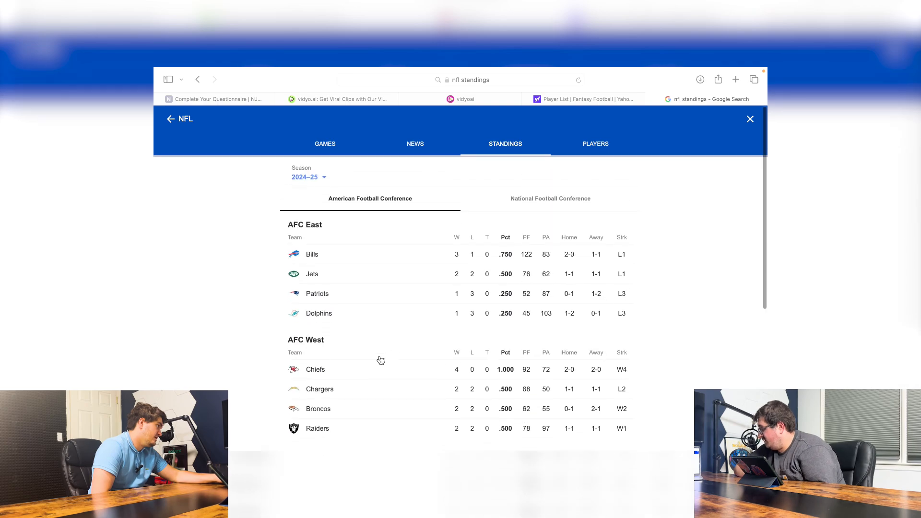
- Switch to the National Football Conference and scroll to NFC North and NFC South standings
click(550, 198)
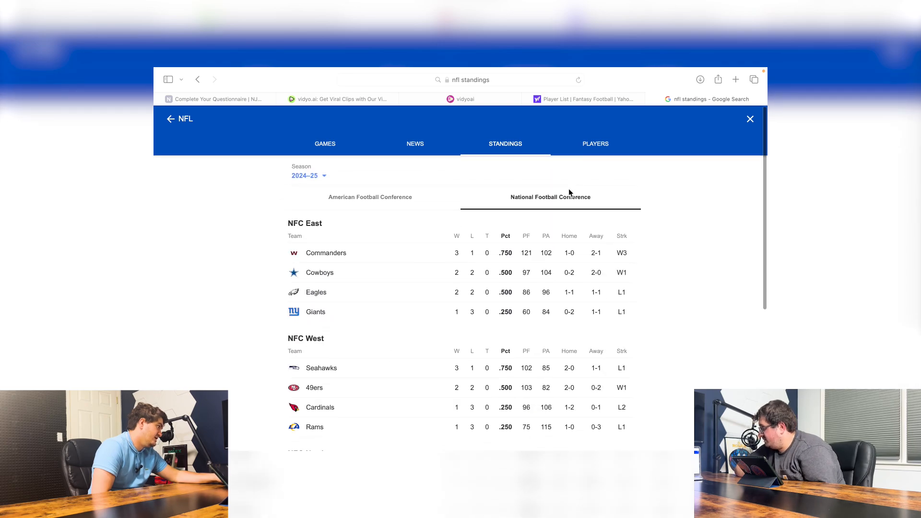
mouse_move(368, 198)
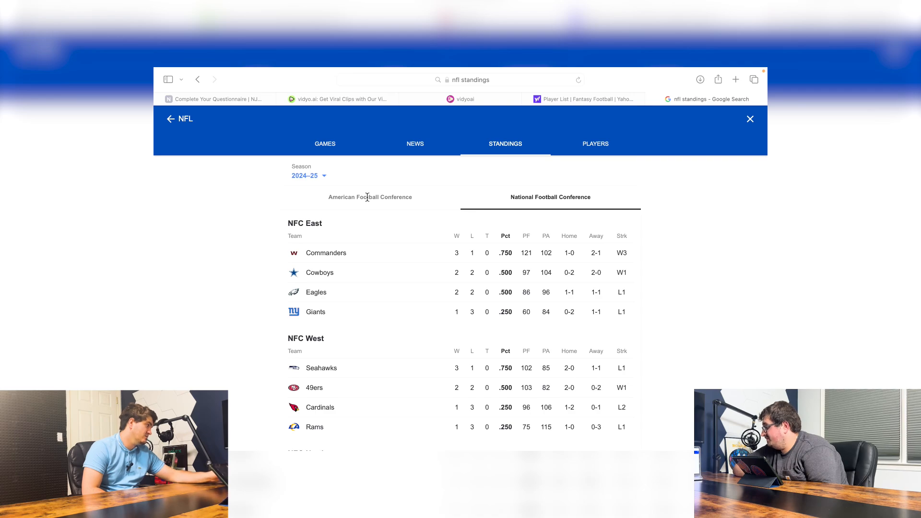
scroll(down, 3)
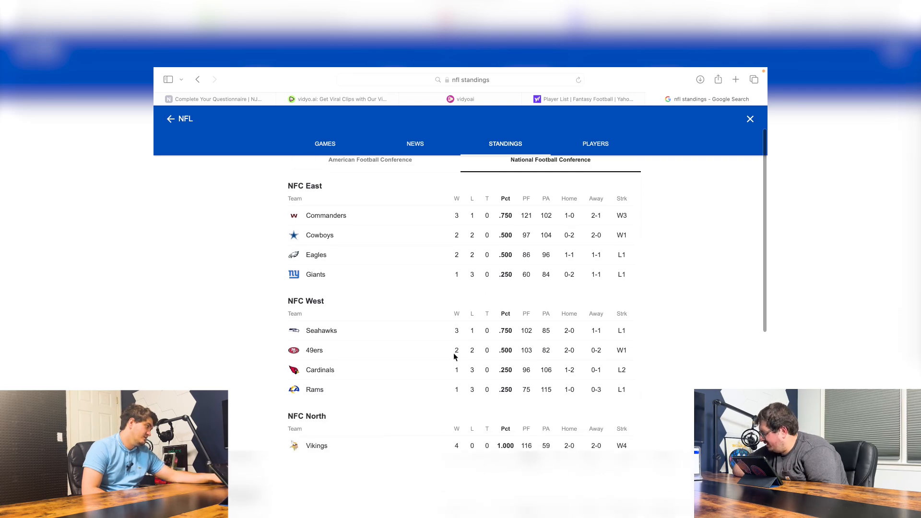
scroll(down, 3)
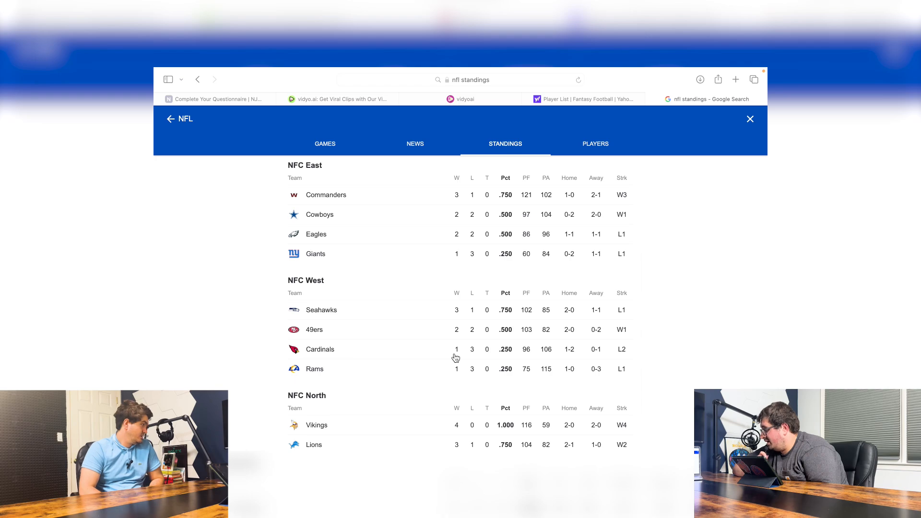
scroll(down, 3)
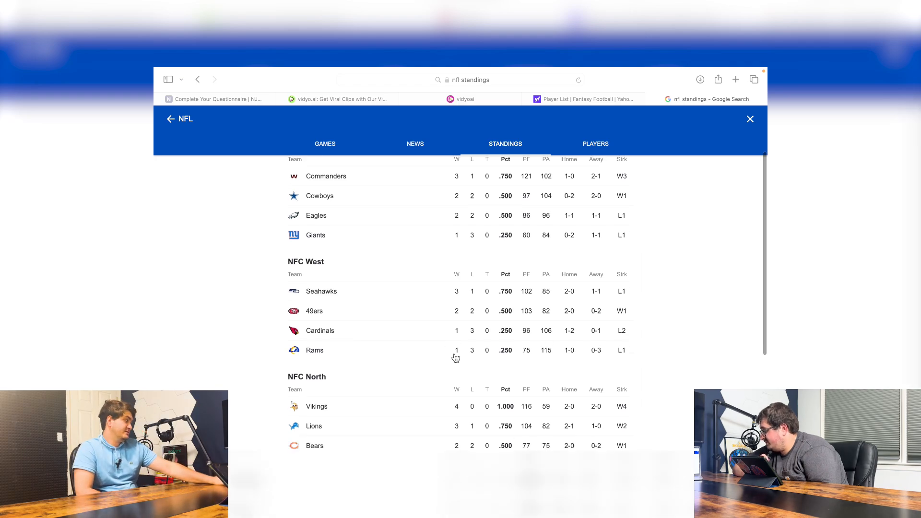
scroll(down, 3)
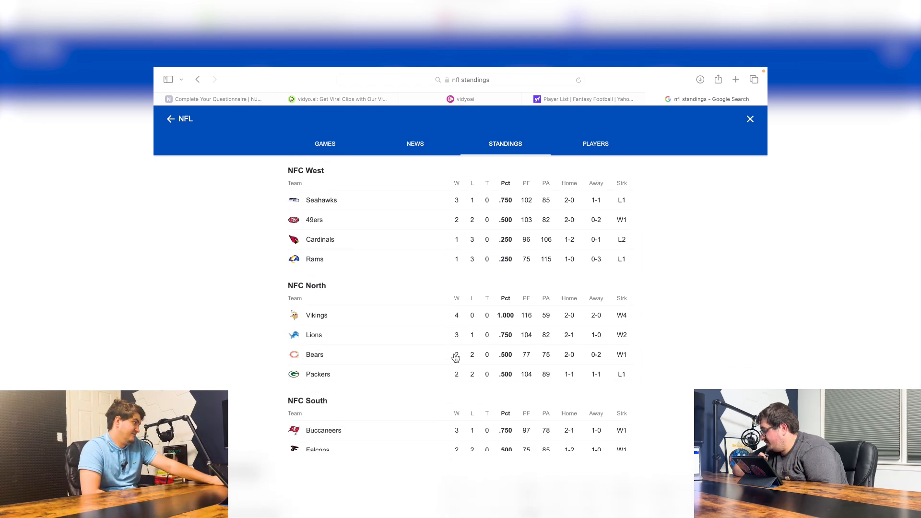
mouse_move(426, 385)
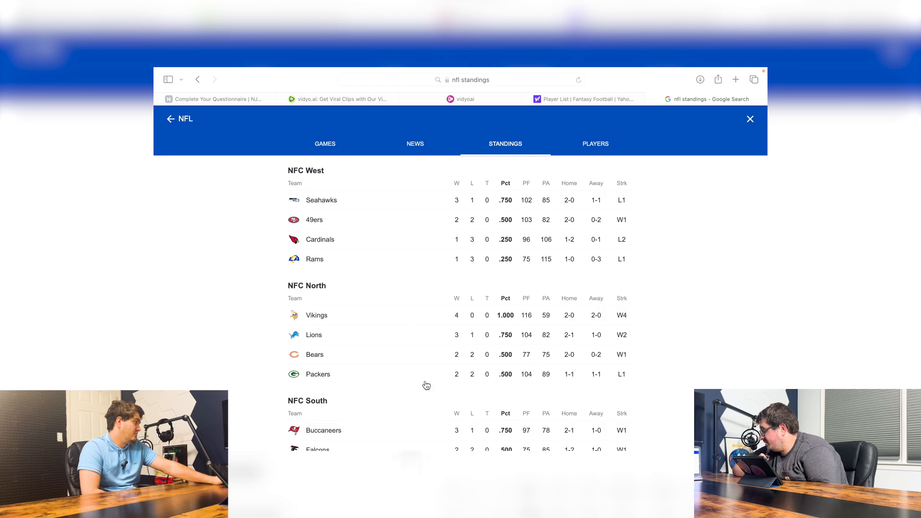
mouse_move(392, 321)
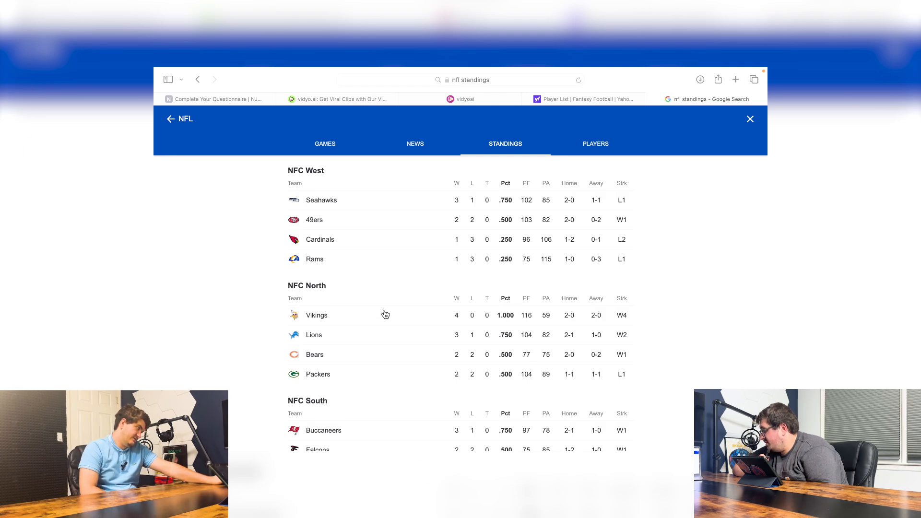
mouse_move(321, 325)
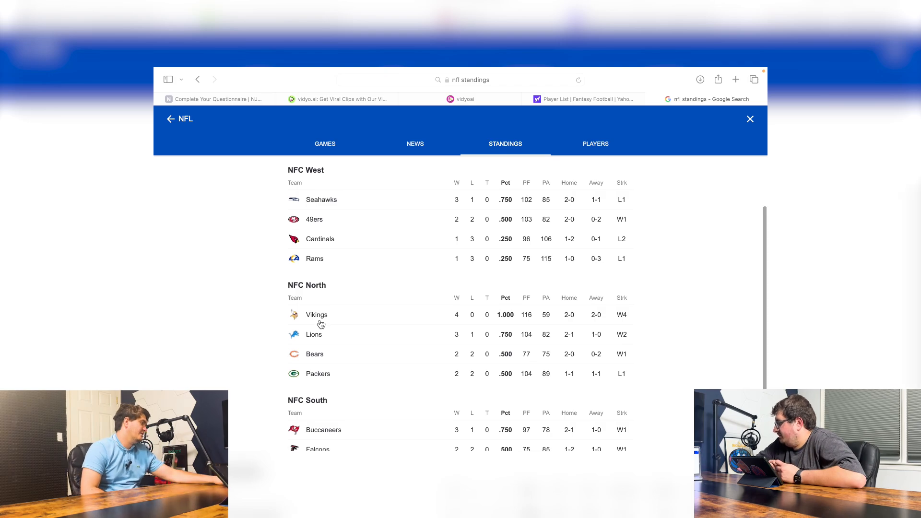
scroll(down, 3)
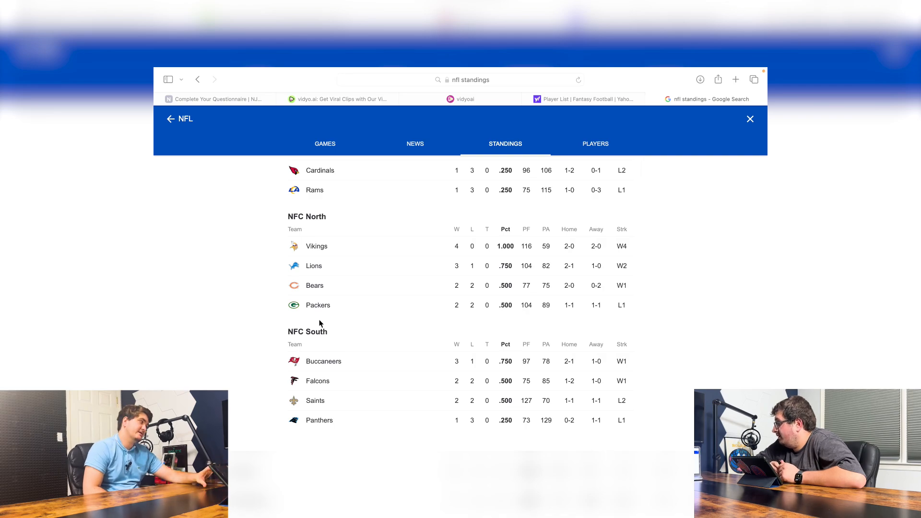
mouse_move(383, 365)
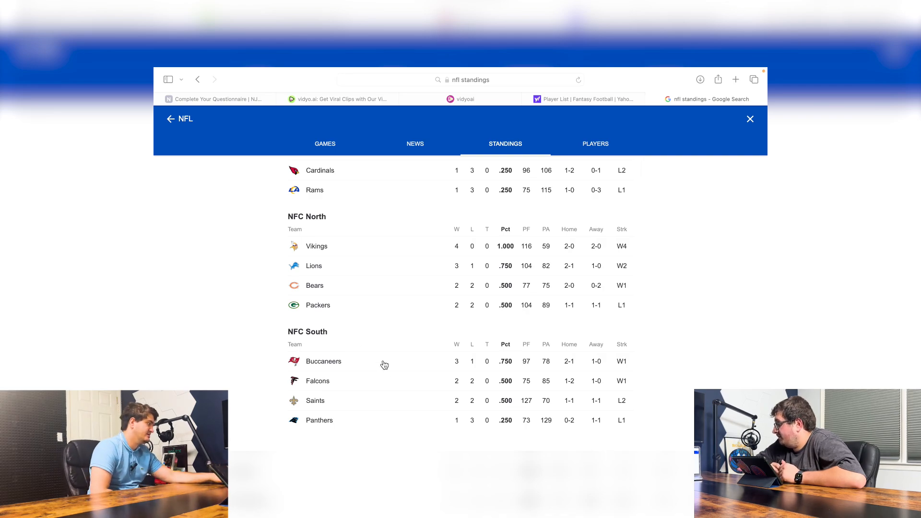
mouse_move(305, 395)
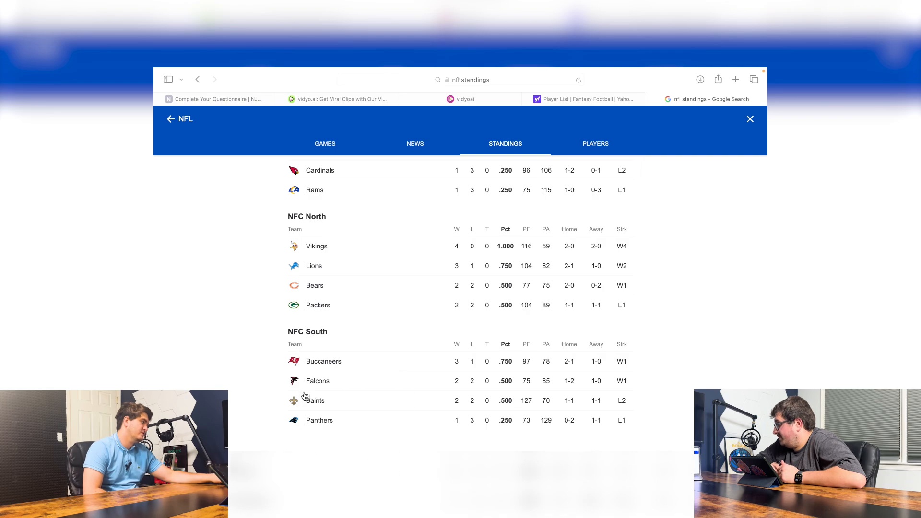
mouse_move(328, 401)
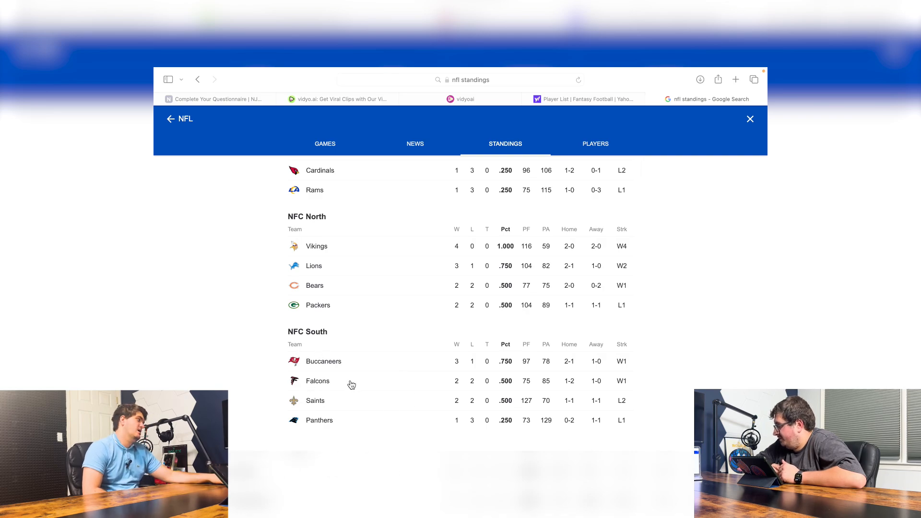
mouse_move(322, 354)
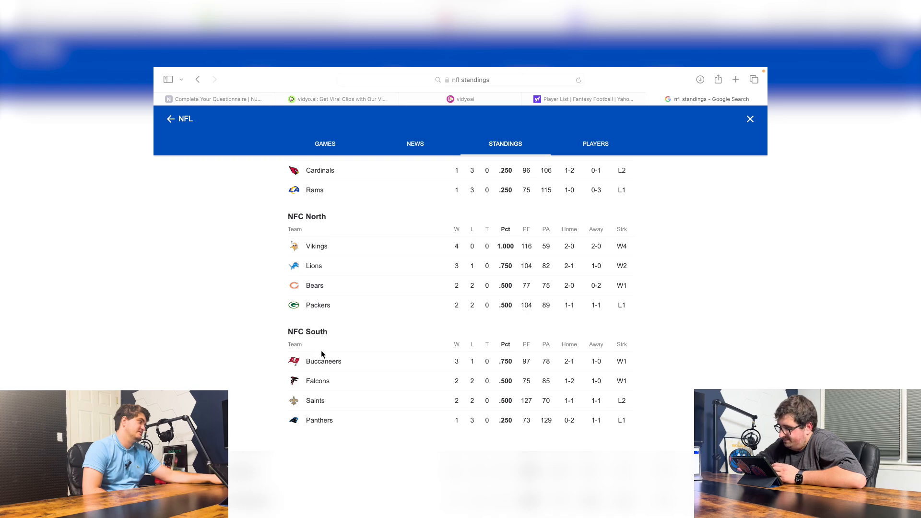
mouse_move(191, 340)
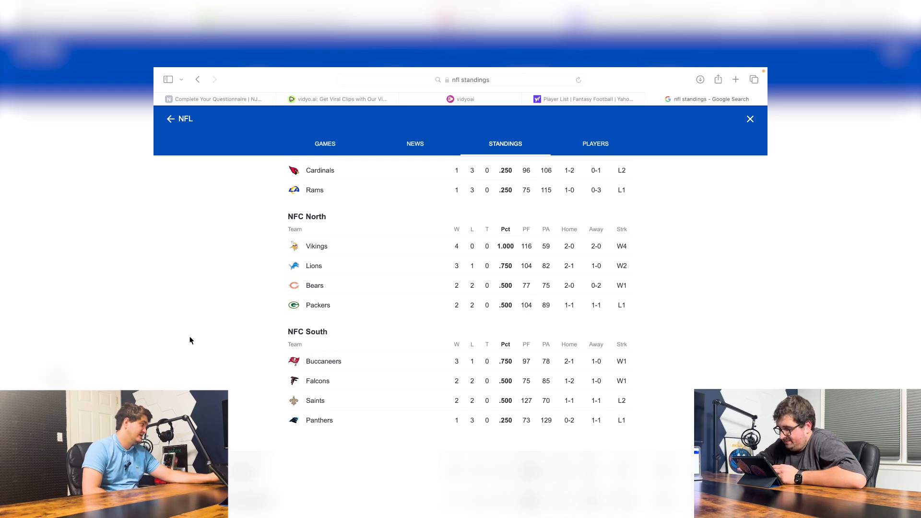
mouse_move(279, 238)
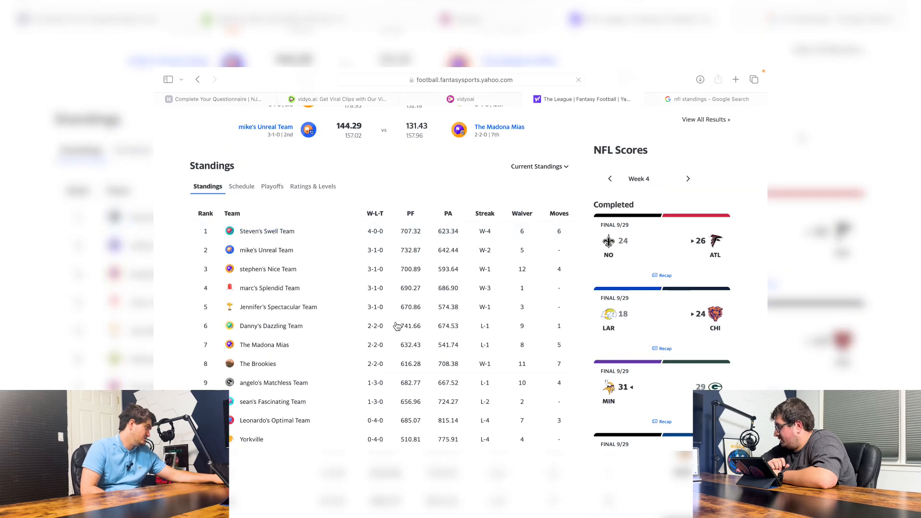
mouse_move(364, 353)
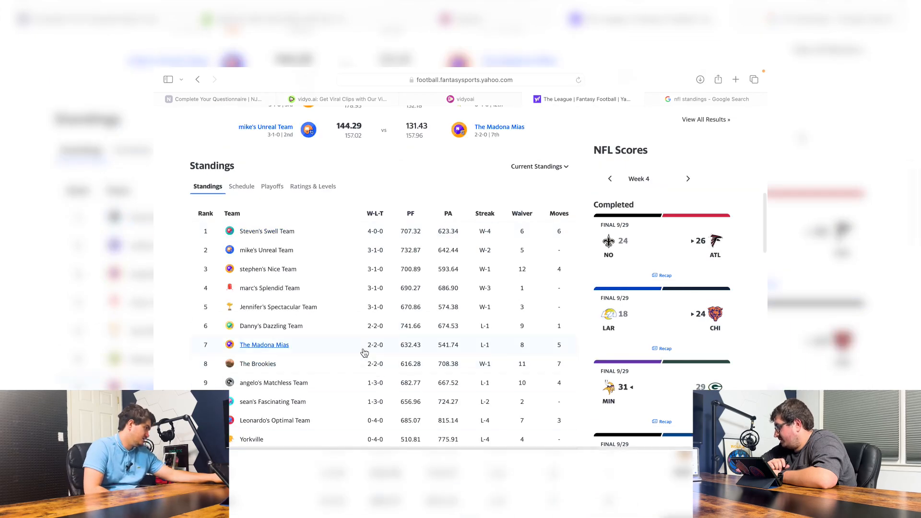
mouse_move(412, 370)
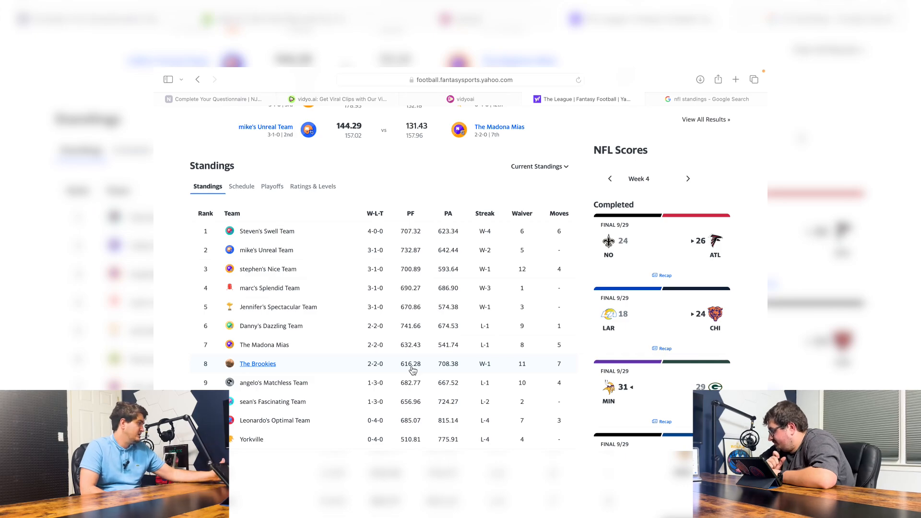
mouse_move(335, 341)
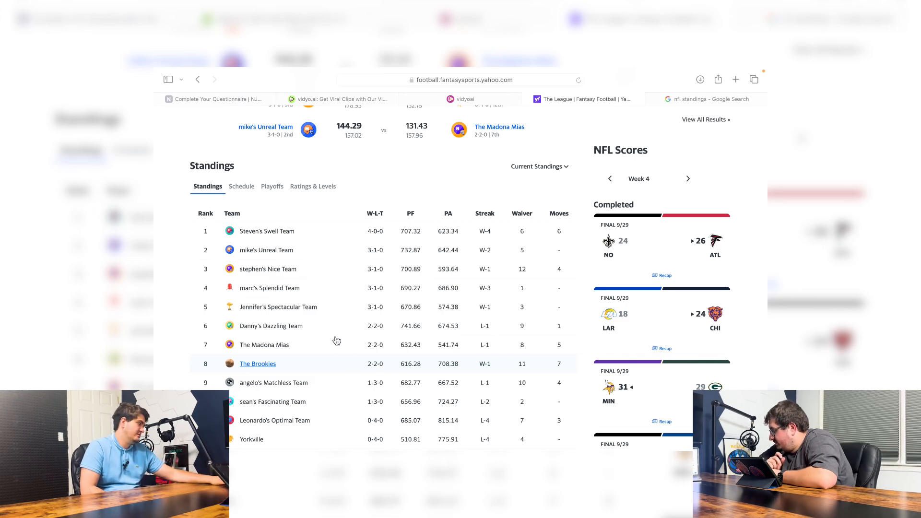
mouse_move(273, 373)
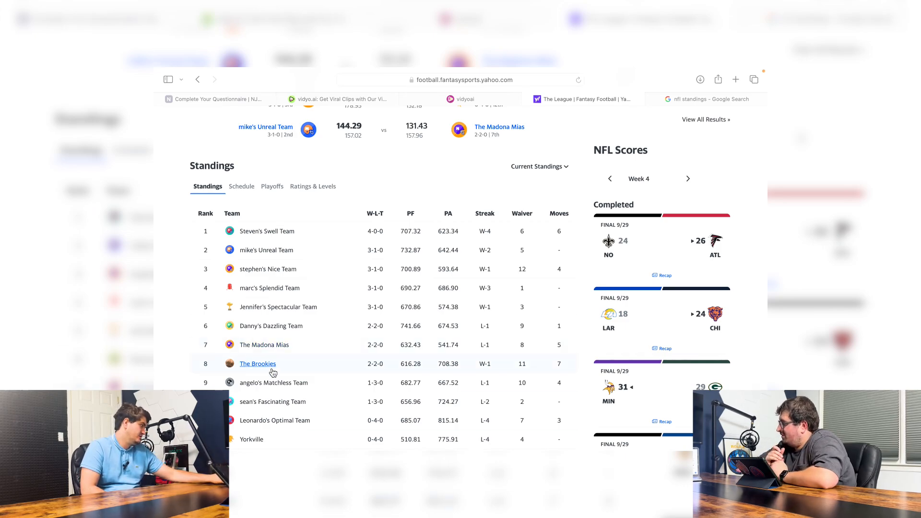
click(258, 363)
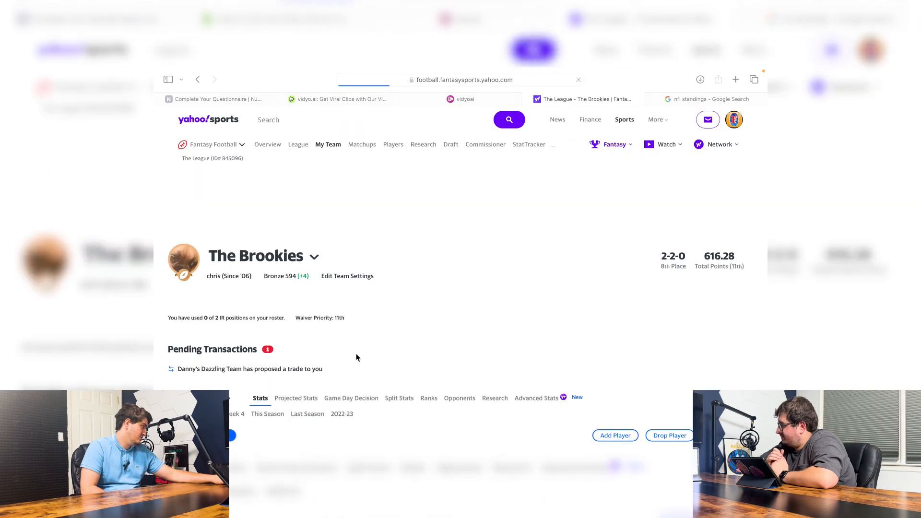
scroll(down, 3)
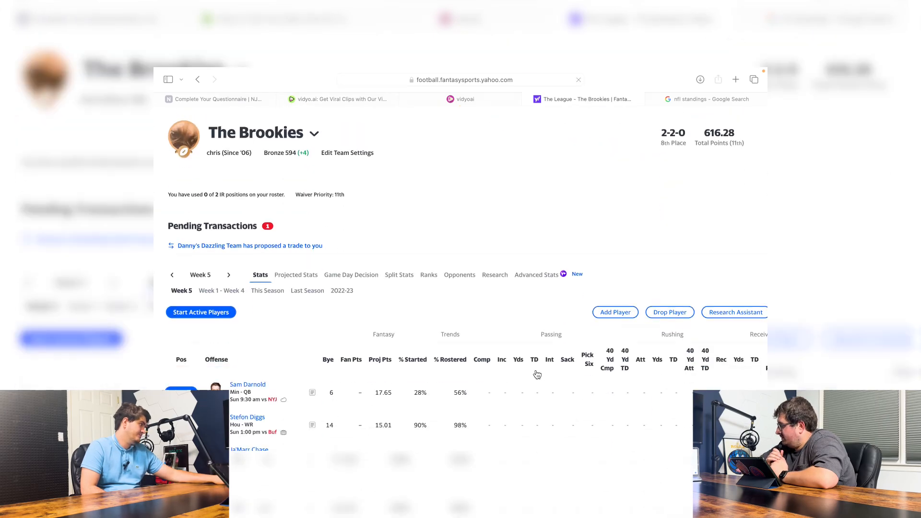
scroll(down, 3)
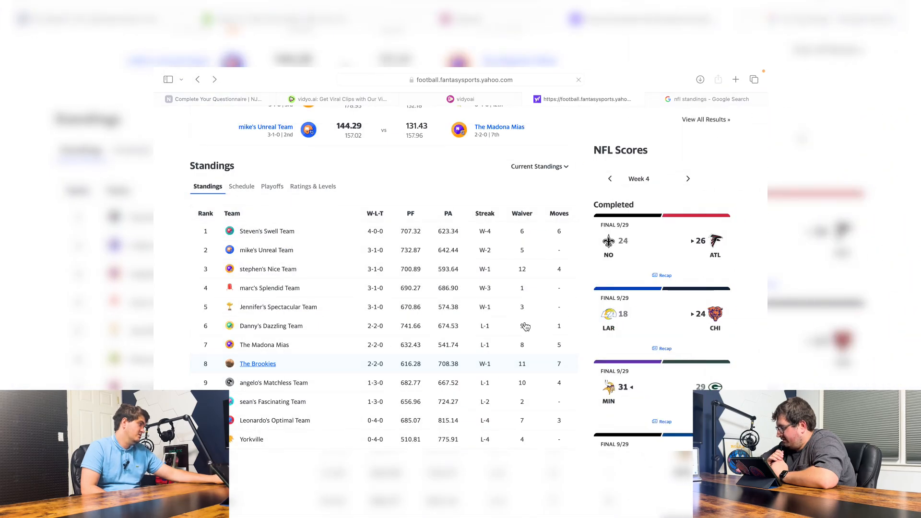
scroll(down, 3)
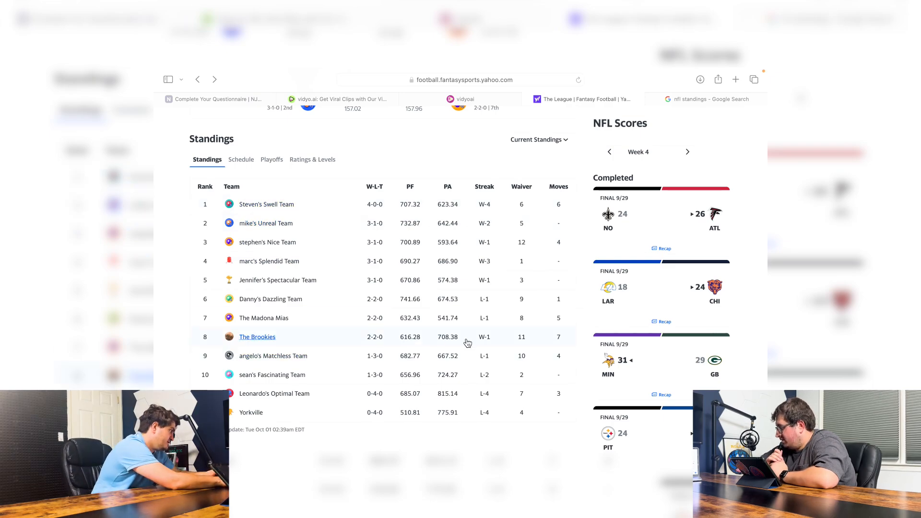
mouse_move(452, 341)
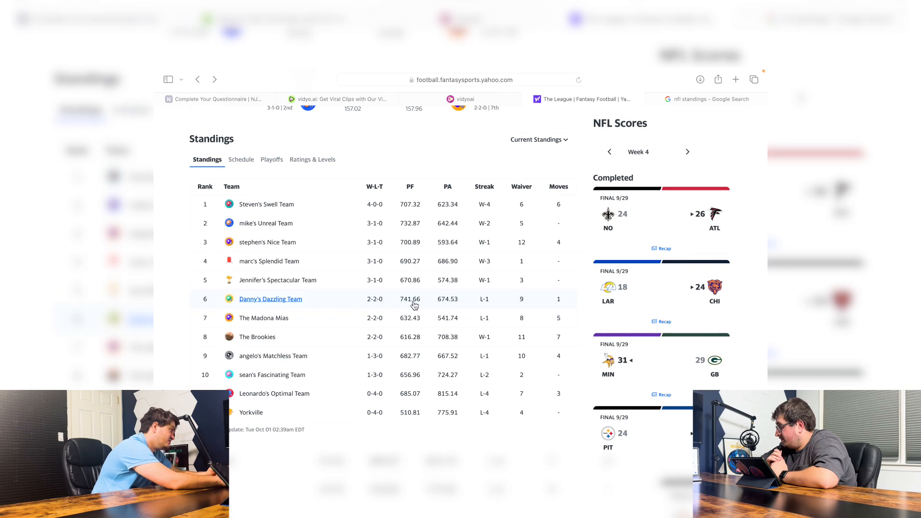
mouse_move(476, 299)
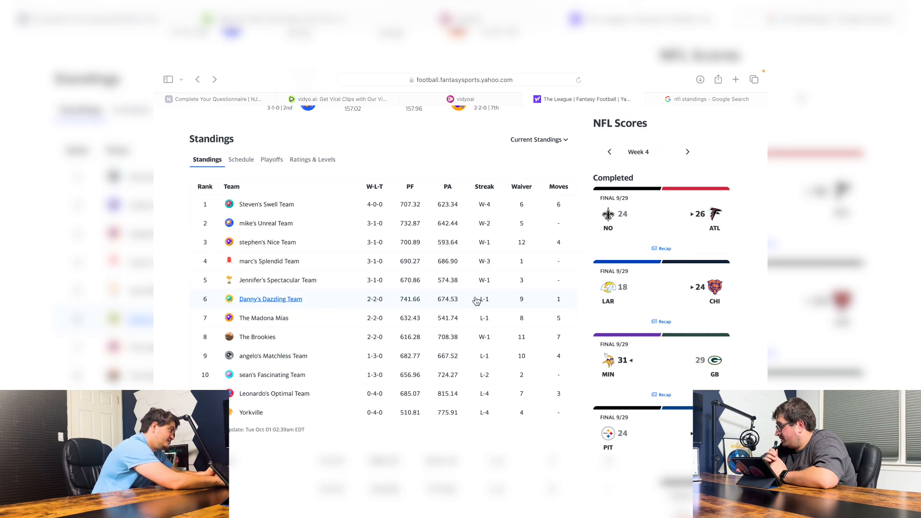